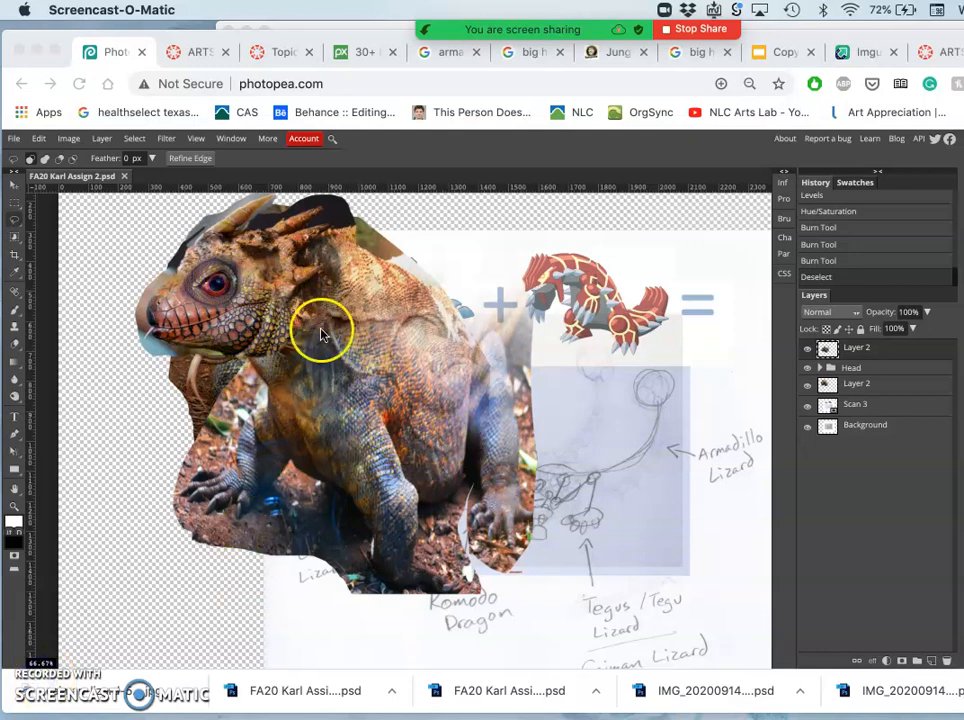
{"action": "mouse_move", "coordinate": [320, 316]}
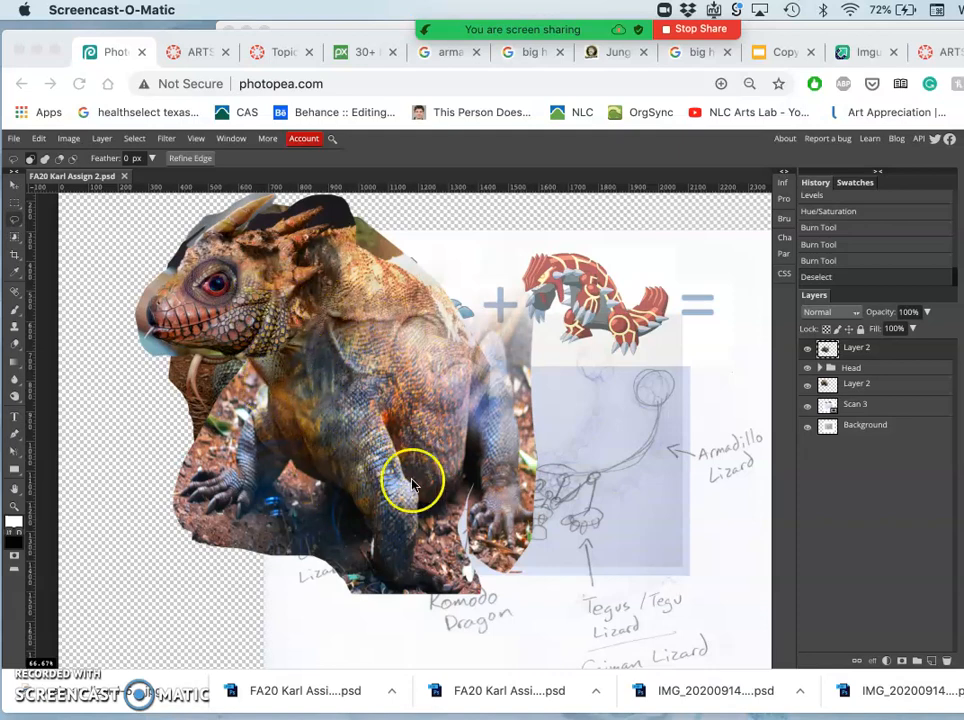
{"action": "mouse_move", "coordinate": [444, 364]}
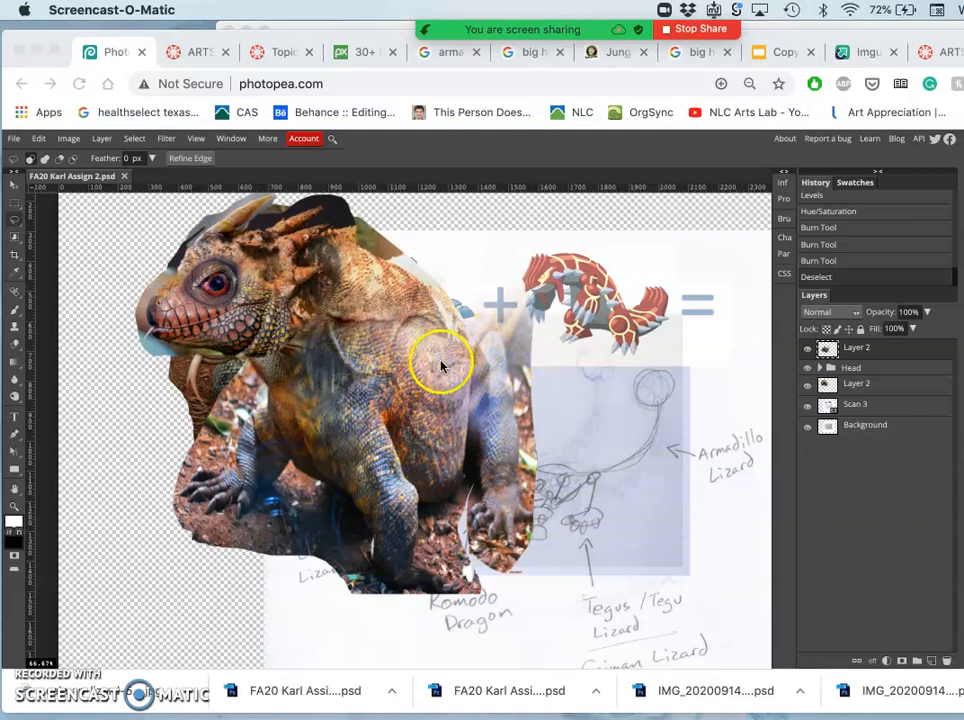
{"action": "mouse_move", "coordinate": [456, 320]}
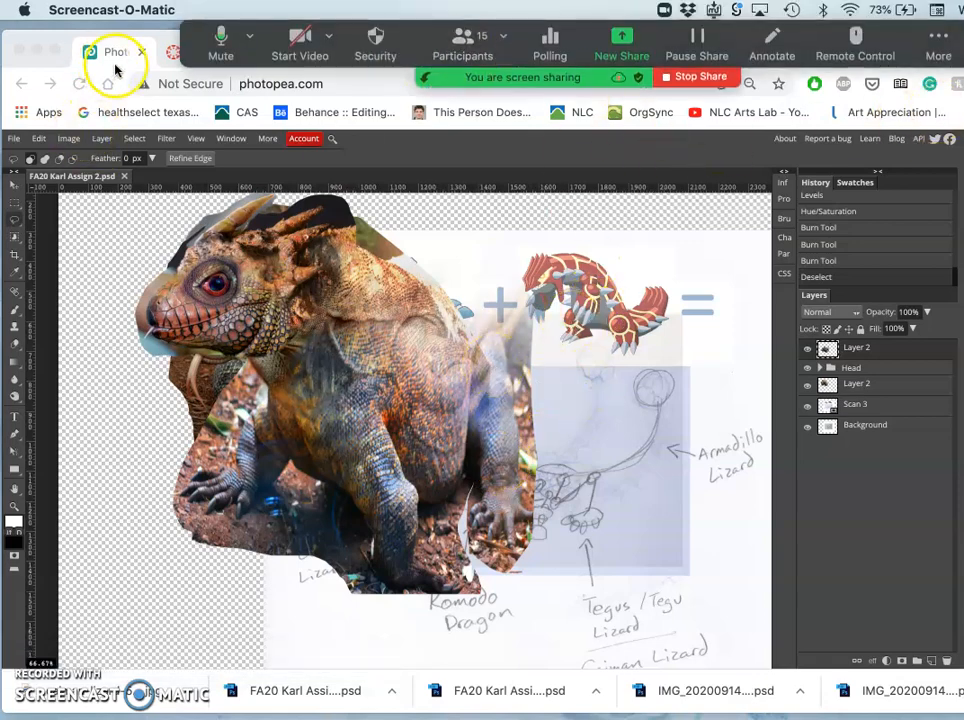
{"action": "mouse_move", "coordinate": [572, 384]}
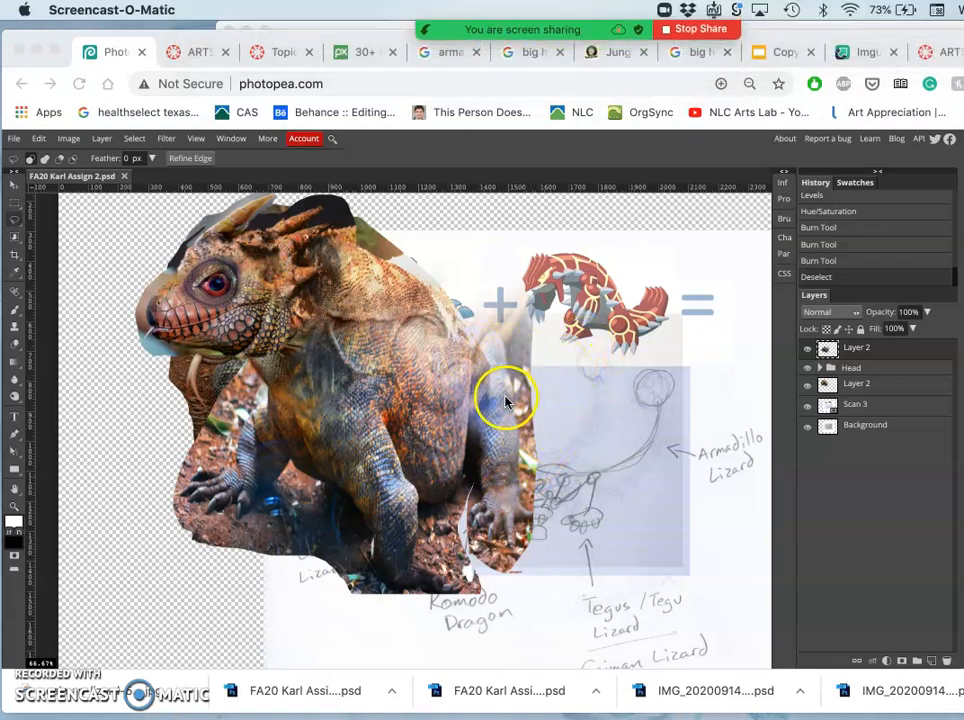
{"action": "mouse_move", "coordinate": [500, 378]}
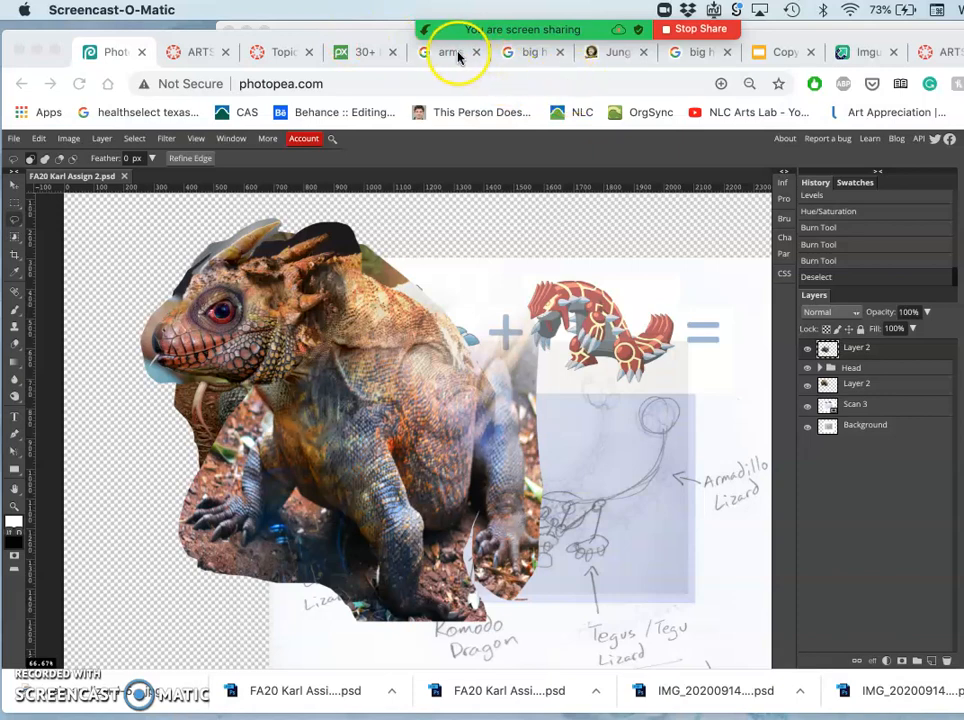
Browse down through the armadillo lizard image results toward the Pinterest spiky curled lizard
{"action": "left_click", "coordinate": [448, 52]}
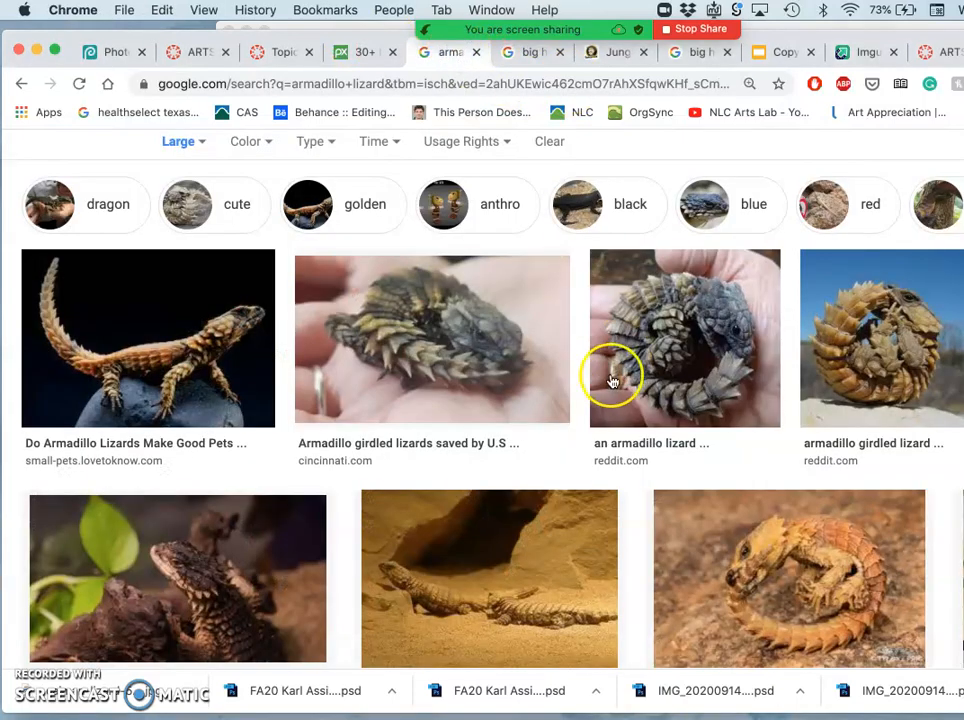
{"action": "scroll", "scroll_direction": "down", "scroll_amount": 3}
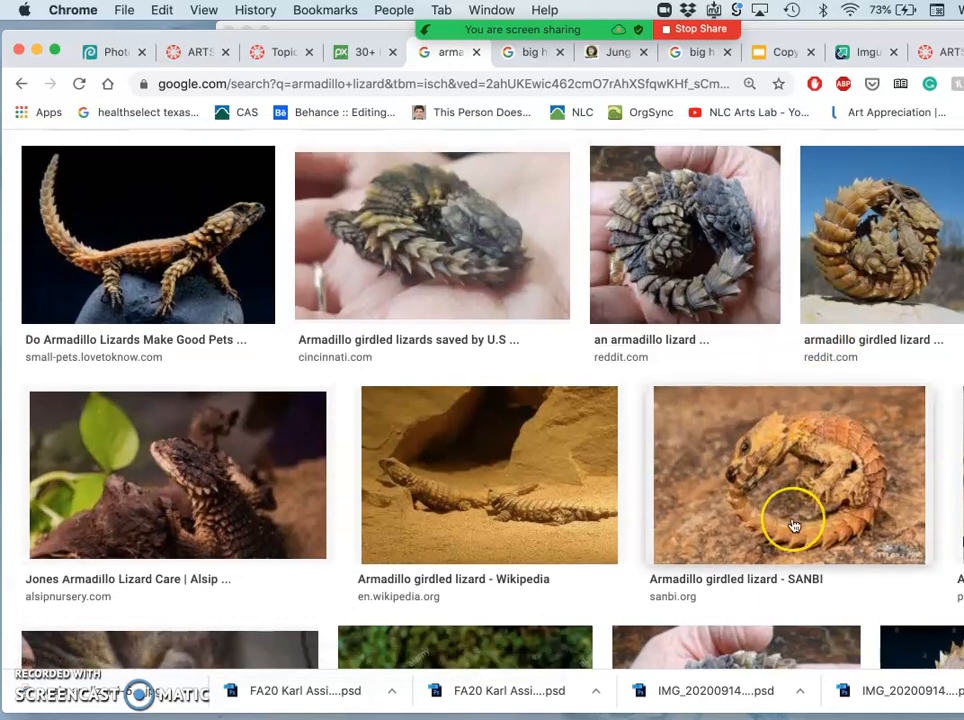
{"action": "scroll", "scroll_direction": "down", "scroll_amount": 3}
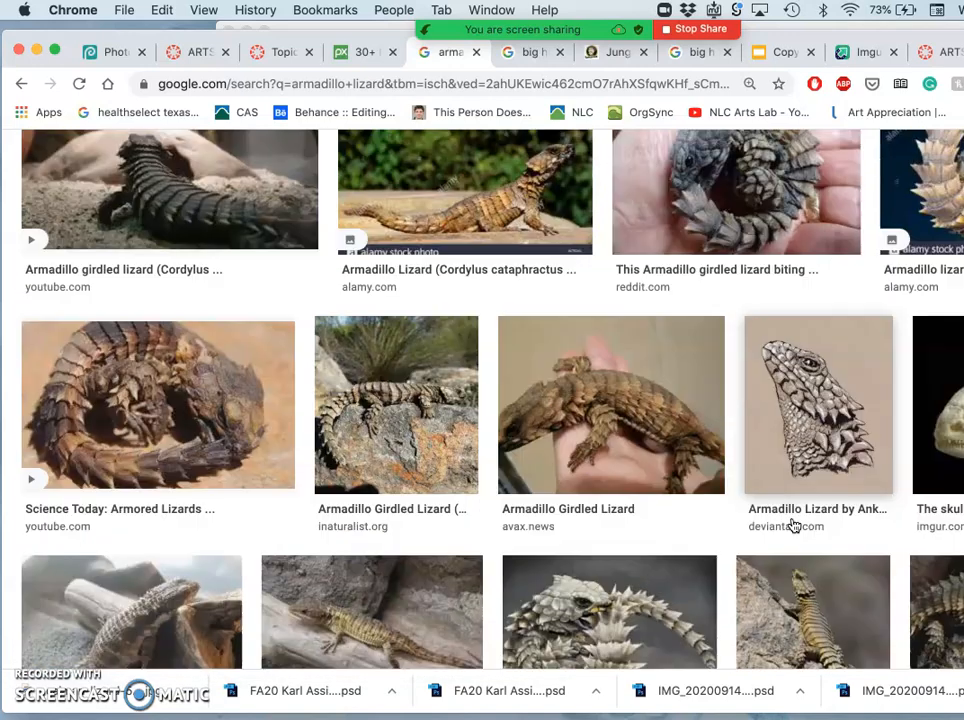
{"action": "scroll", "scroll_direction": "down", "scroll_amount": 3}
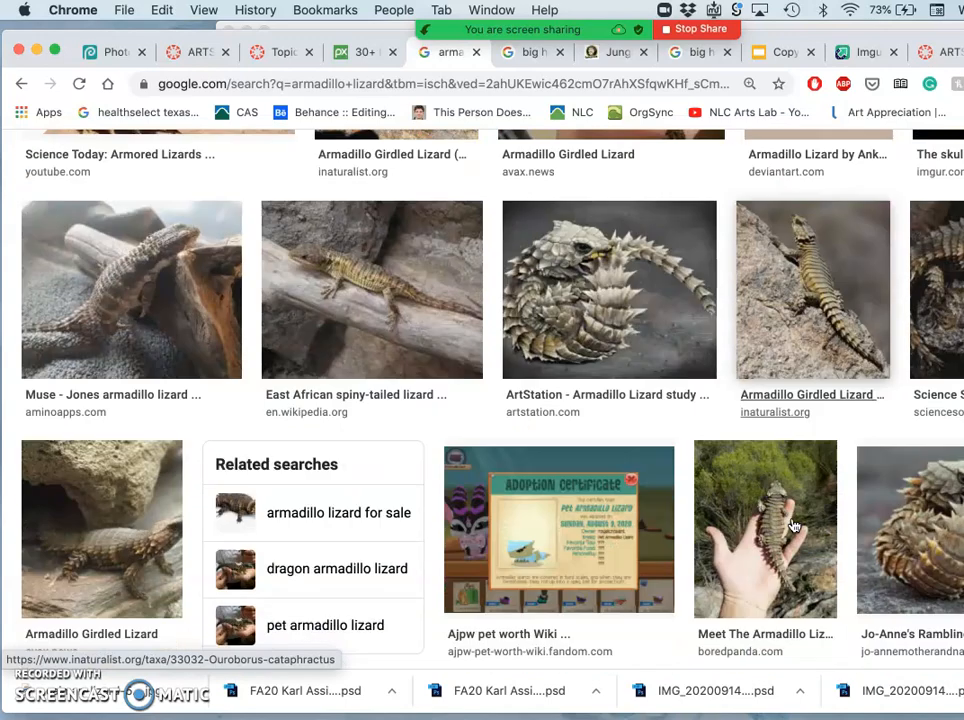
{"action": "scroll", "scroll_direction": "down", "scroll_amount": 3}
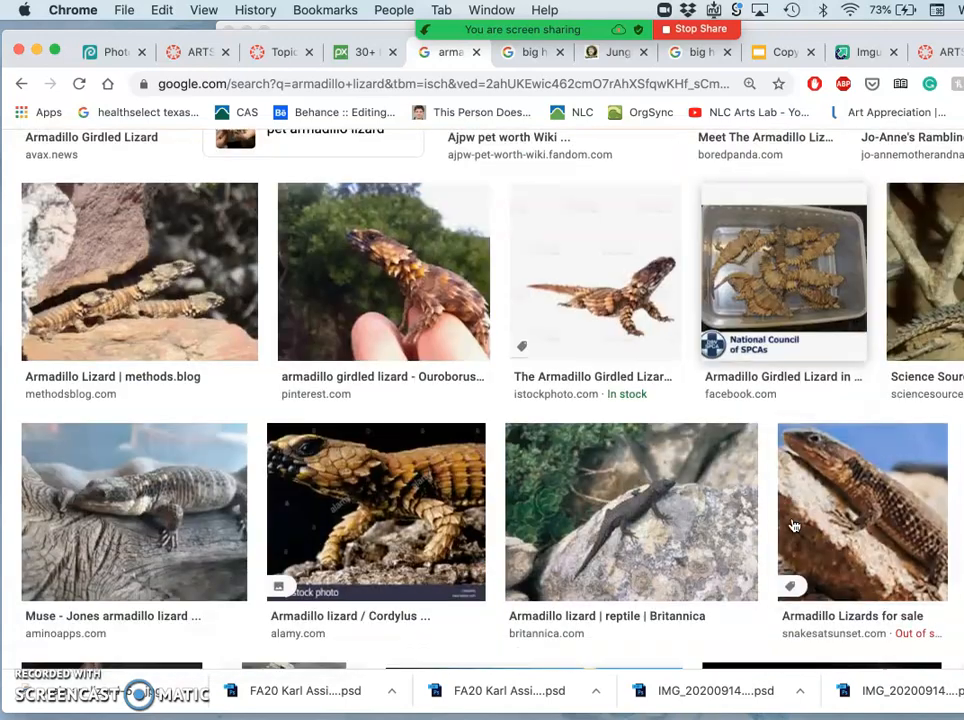
{"action": "scroll", "scroll_direction": "down", "scroll_amount": 3}
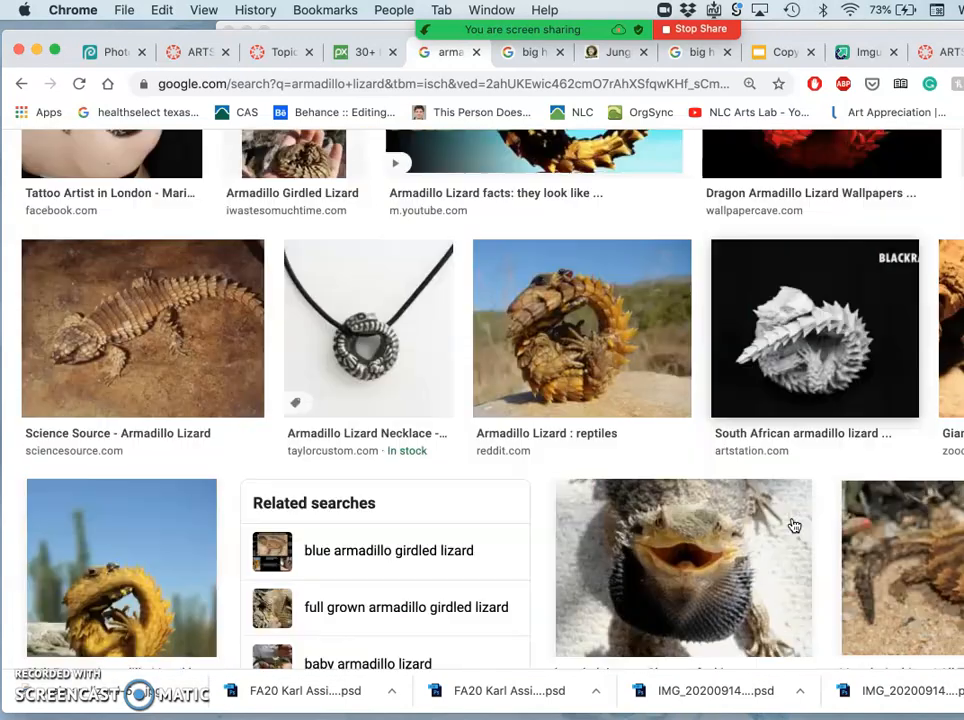
{"action": "scroll", "scroll_direction": "down", "scroll_amount": 3}
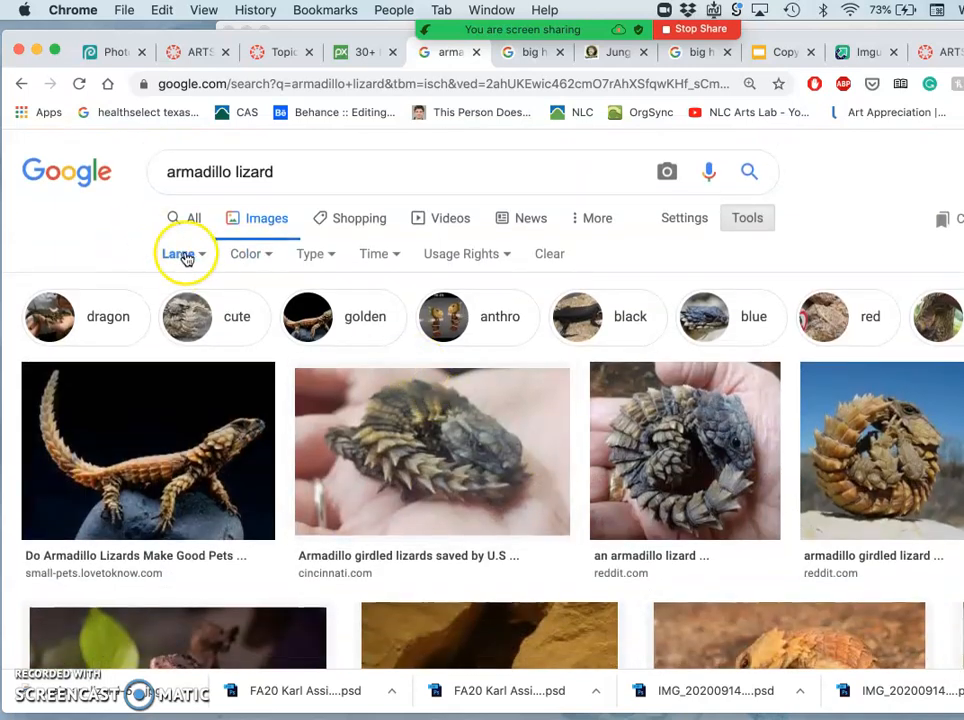
{"action": "scroll", "scroll_direction": "down", "scroll_amount": 3}
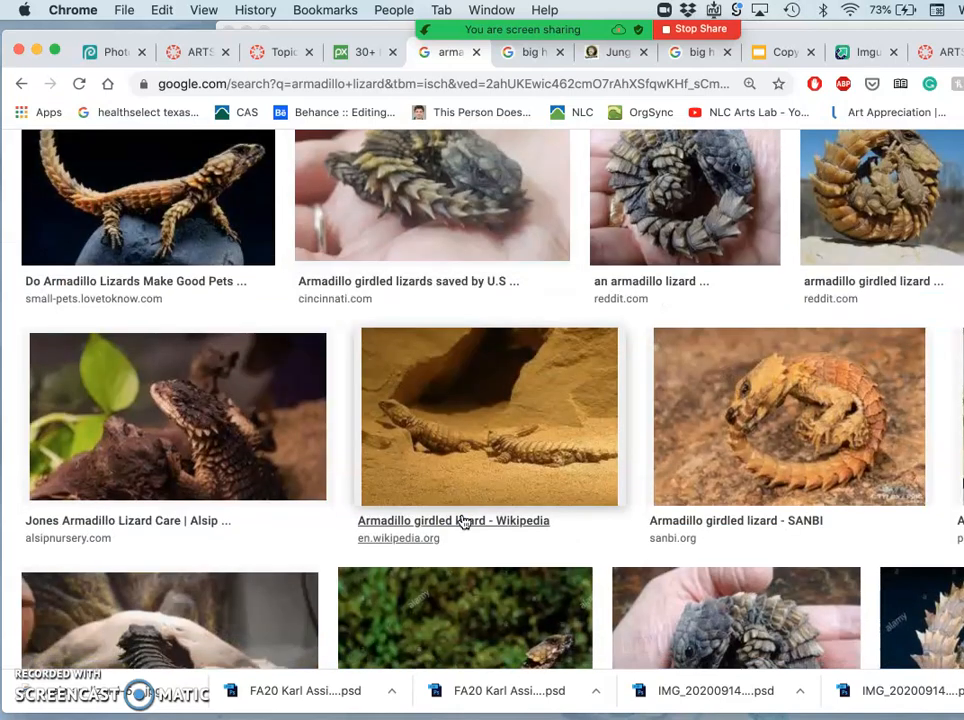
{"action": "scroll", "scroll_direction": "down", "scroll_amount": 3}
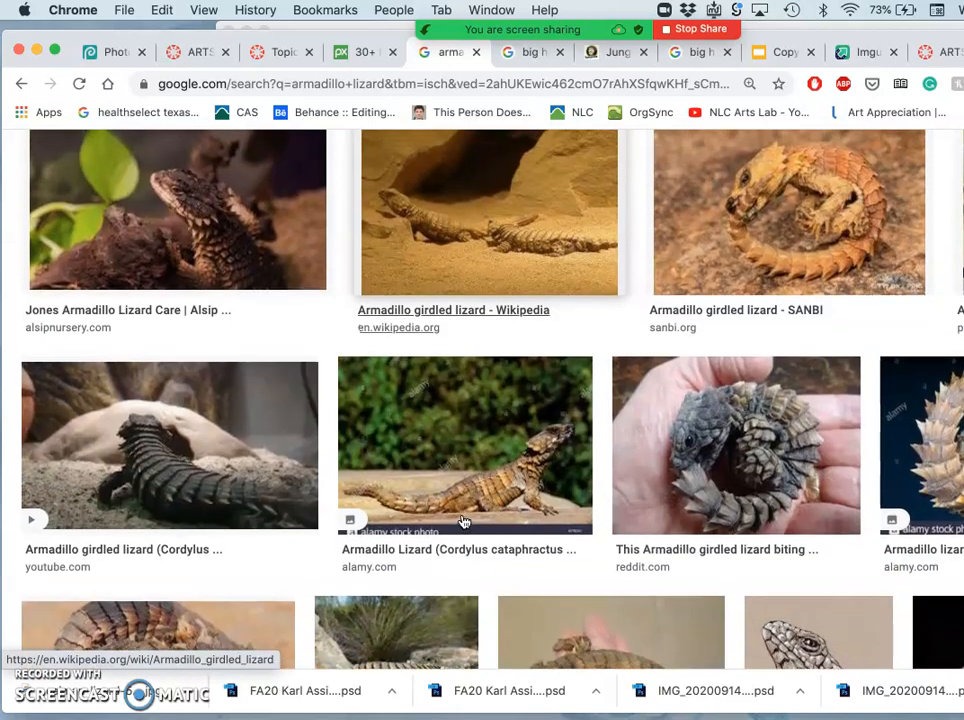
{"action": "scroll", "scroll_direction": "down", "scroll_amount": 3}
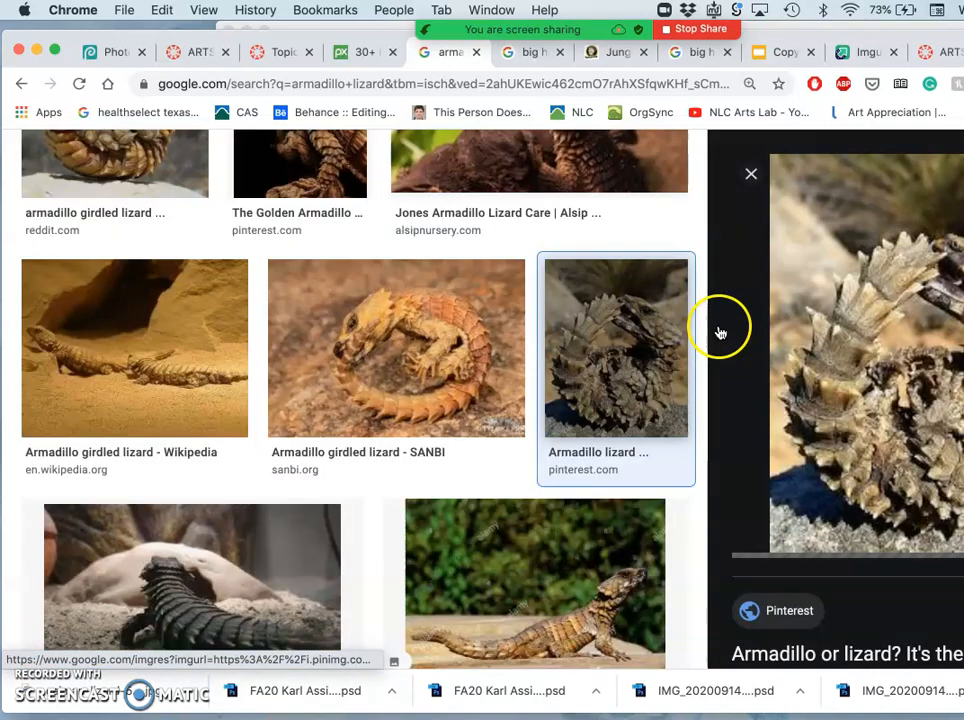
Open the spiky armadillo lizard preview's Pinterest source page in a new tab
{"action": "right_click", "coordinate": [866, 350]}
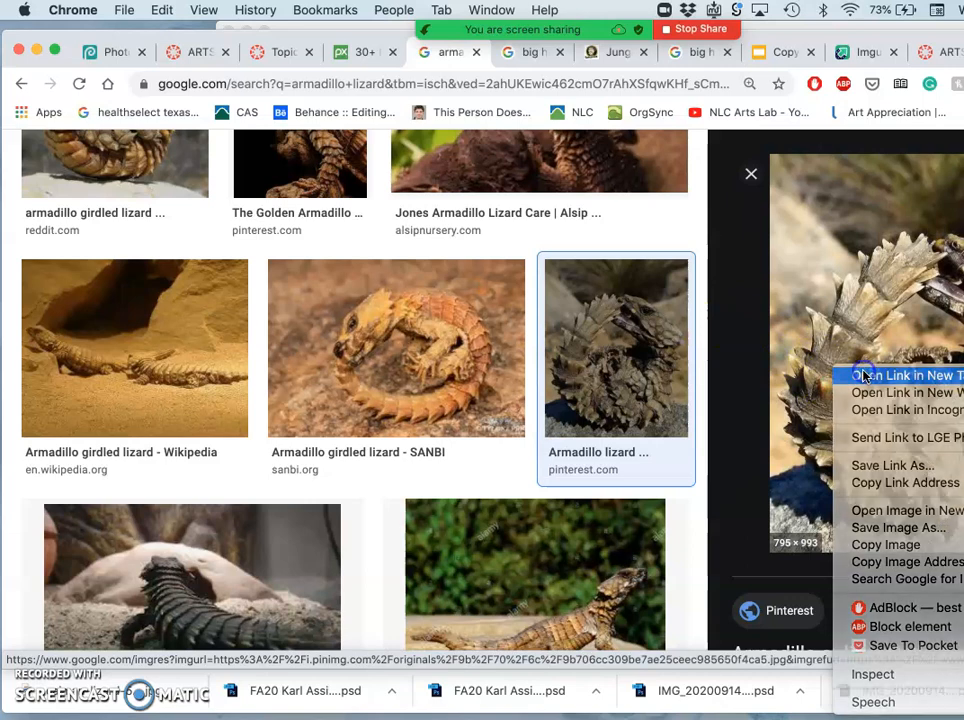
{"action": "left_click", "coordinate": [904, 376]}
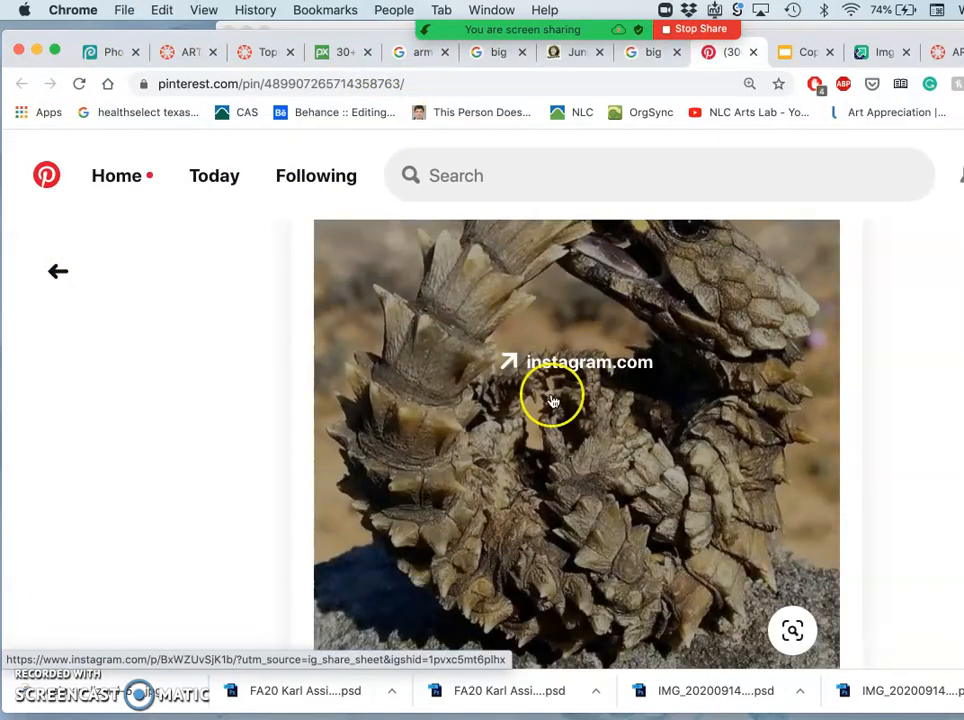
Follow the Pinterest pin's photo link to the original Instagram post of the armadillo lizard
{"action": "scroll", "scroll_direction": "down", "scroll_amount": 3}
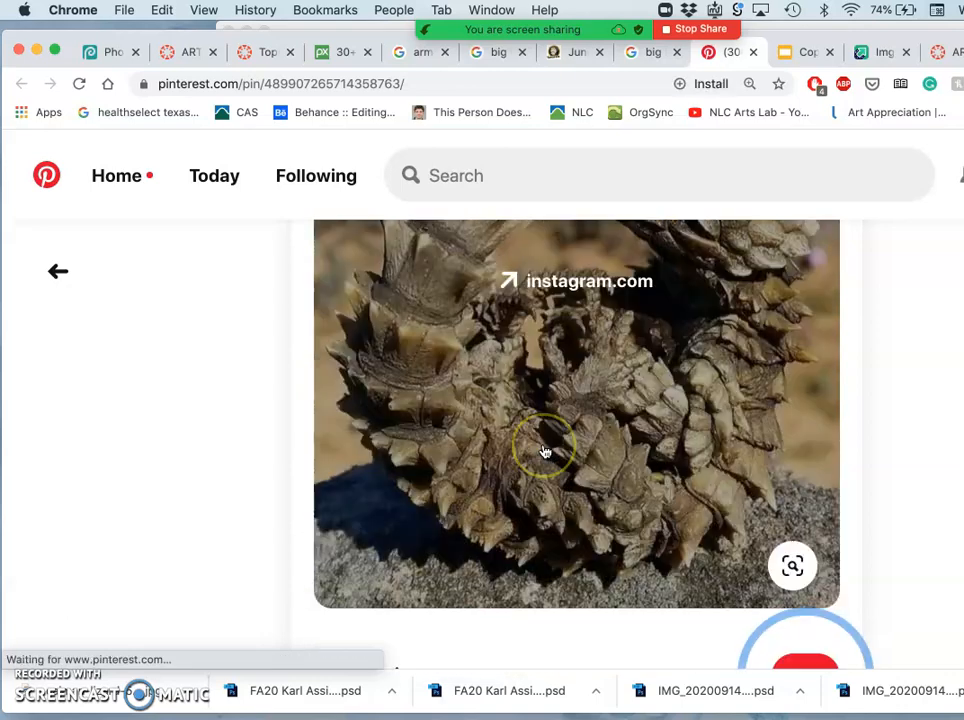
{"action": "right_click", "coordinate": [544, 450]}
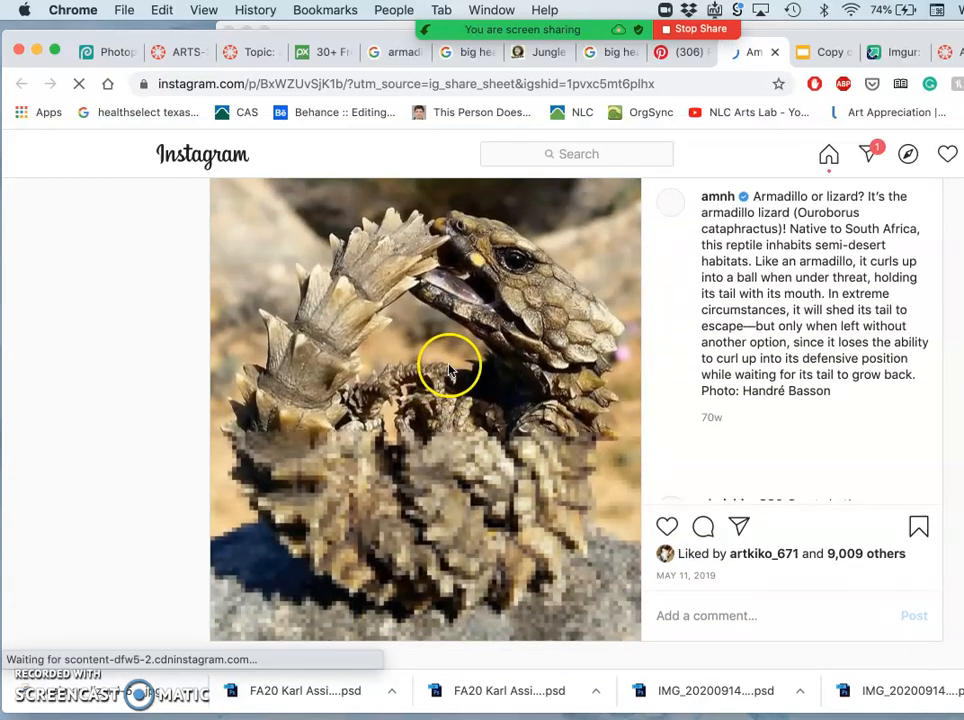
{"action": "right_click", "coordinate": [448, 376]}
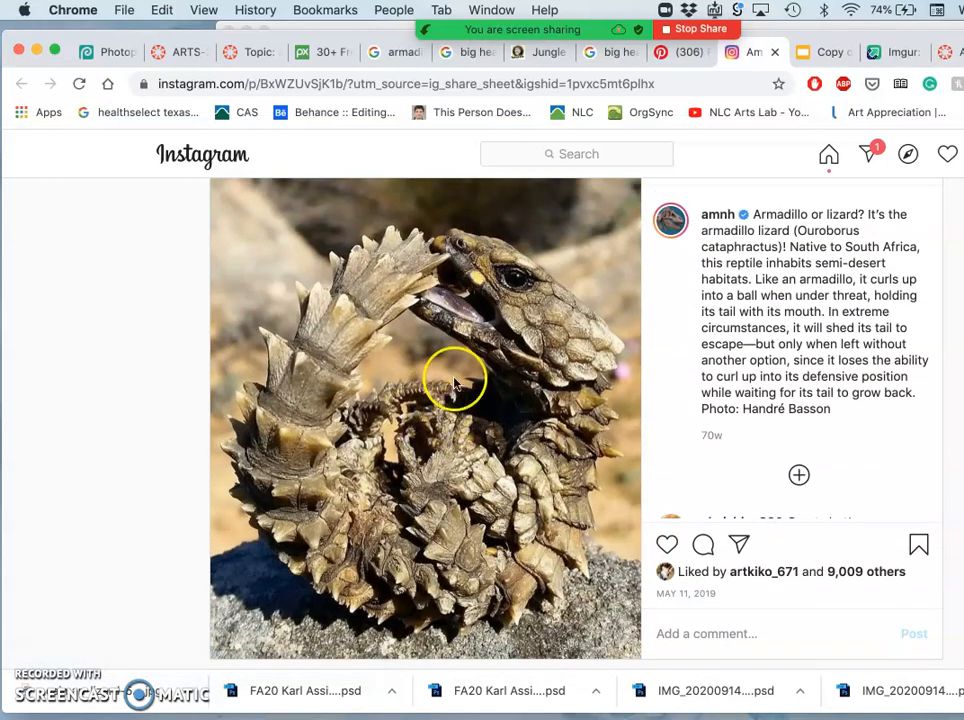
{"action": "mouse_move", "coordinate": [464, 324]}
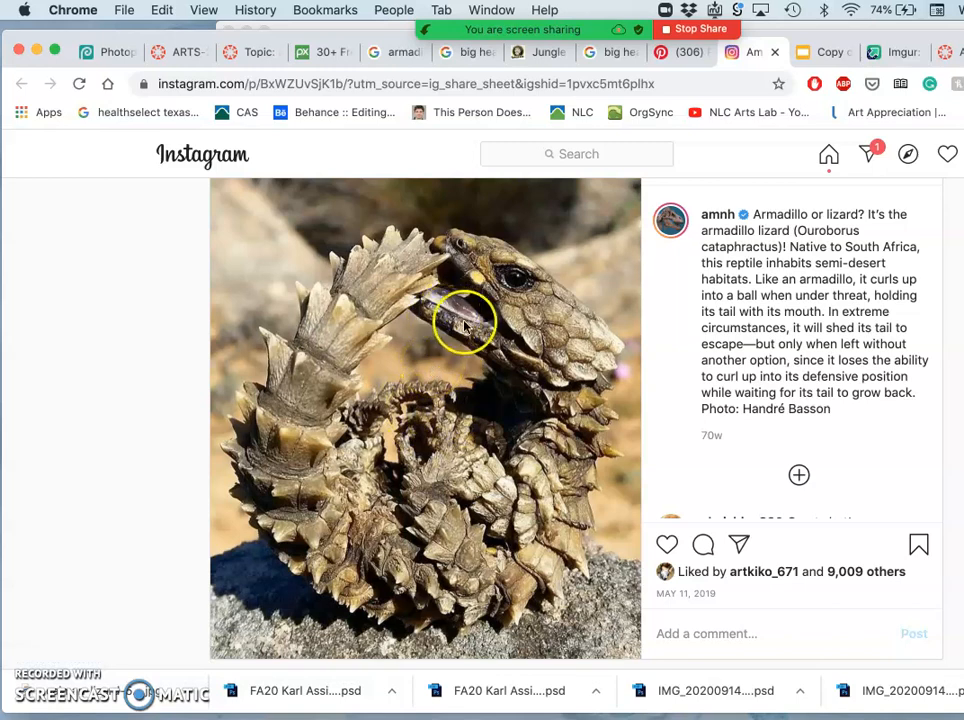
{"action": "scroll", "scroll_direction": "down", "scroll_amount": 3}
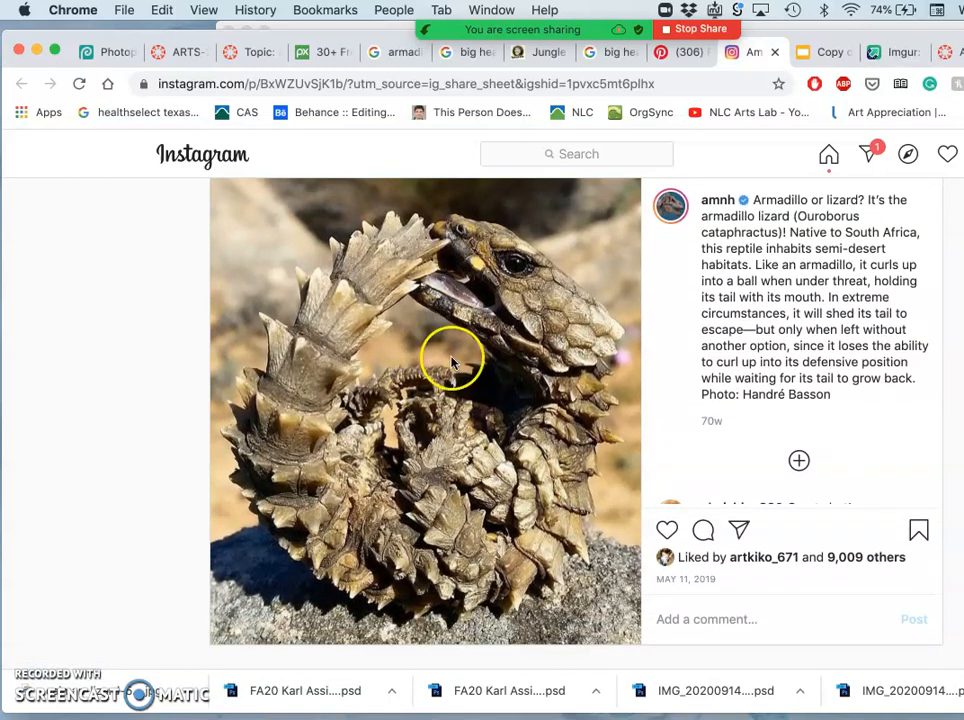
{"action": "scroll", "scroll_direction": "down", "scroll_amount": 3}
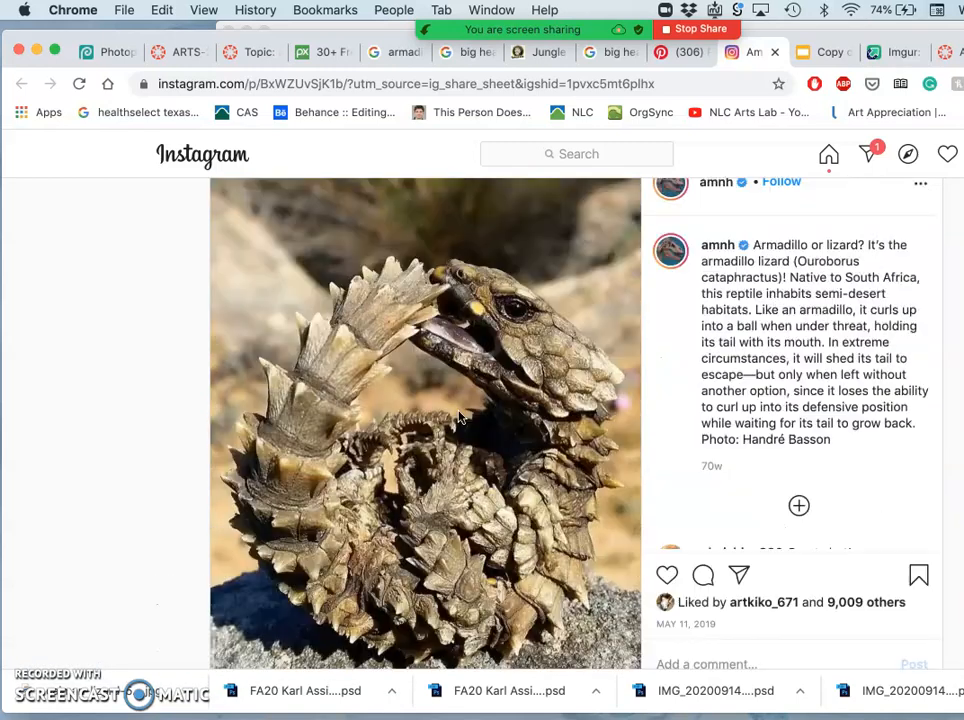
{"action": "scroll", "scroll_direction": "down", "scroll_amount": 3}
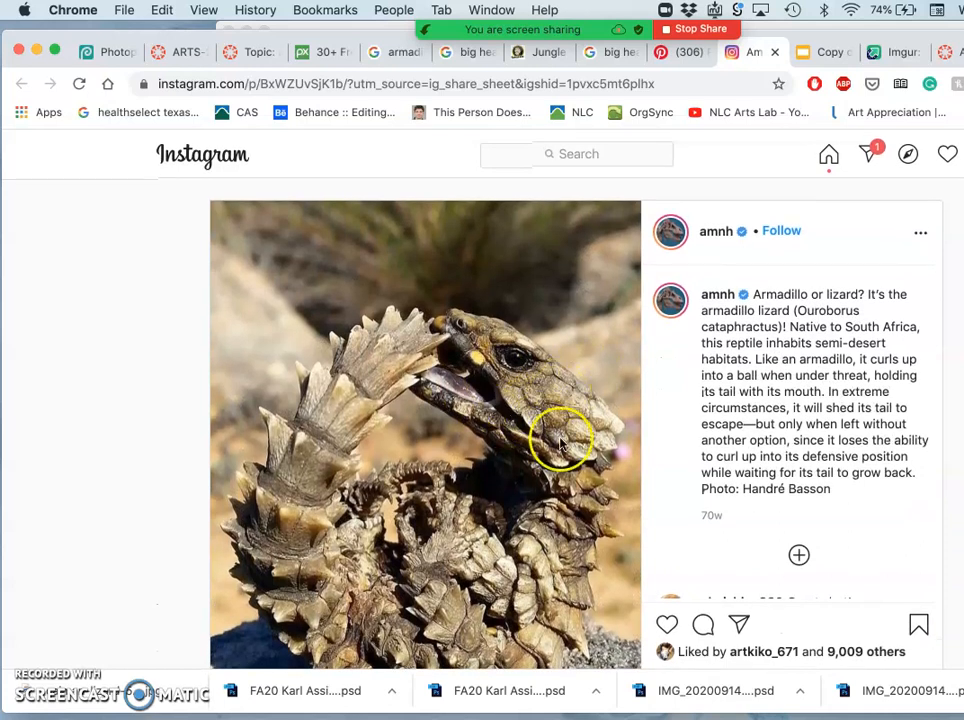
{"action": "mouse_move", "coordinate": [444, 436]}
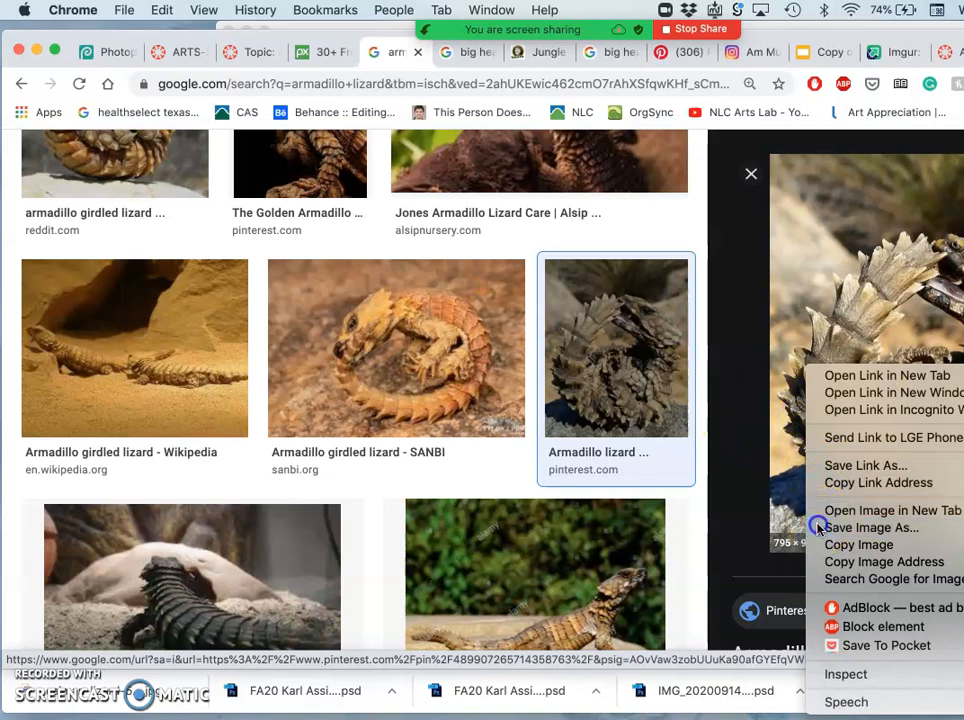
Save the coiled armadillo lizard photo into Downloads and browse further results to an Alamy photo
{"action": "left_click", "coordinate": [872, 528]}
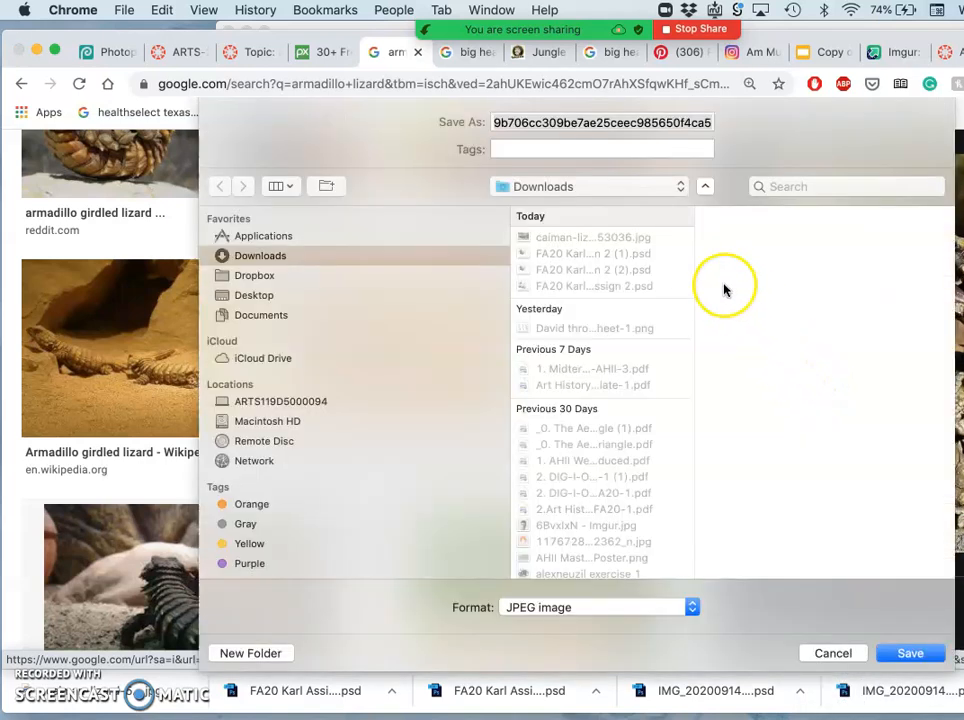
{"action": "left_click", "coordinate": [910, 652]}
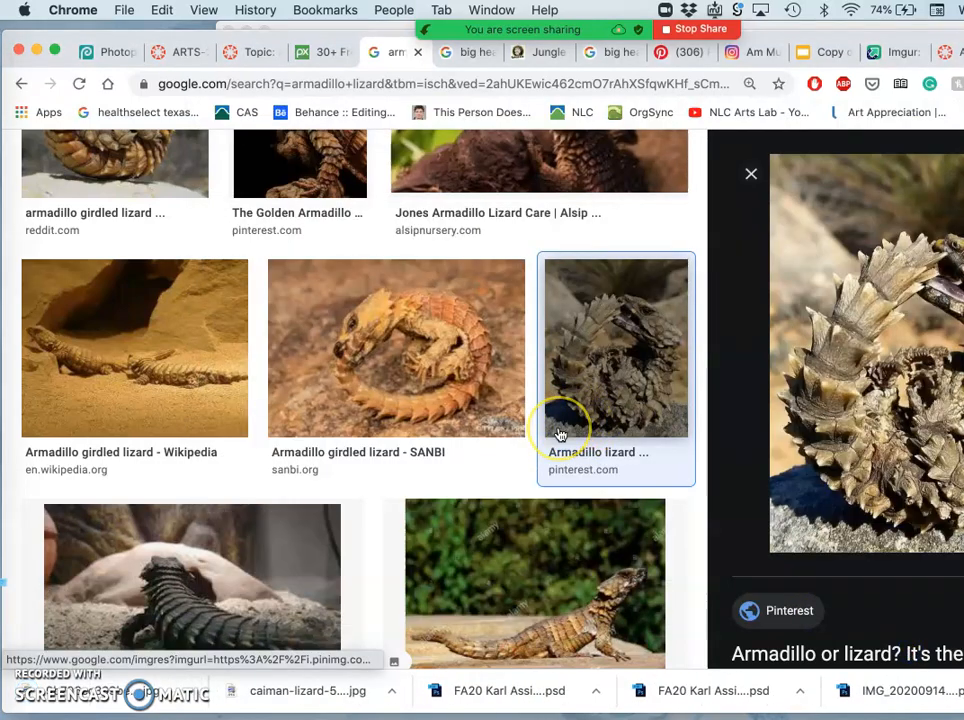
{"action": "scroll", "scroll_direction": "down", "scroll_amount": 3}
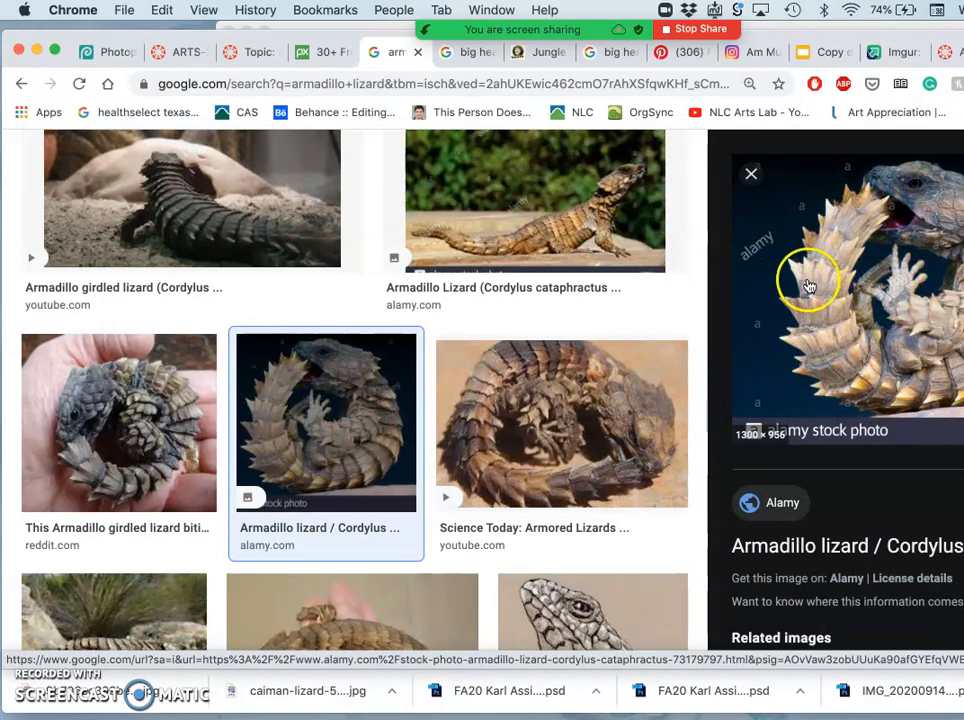
{"action": "mouse_move", "coordinate": [858, 368]}
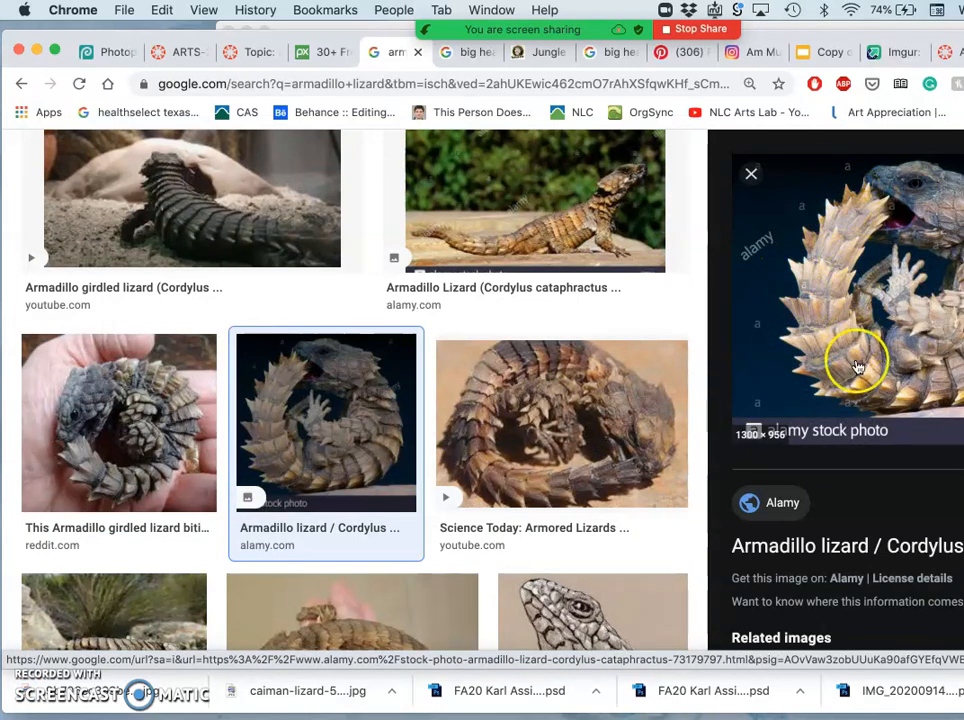
{"action": "mouse_move", "coordinate": [784, 340]}
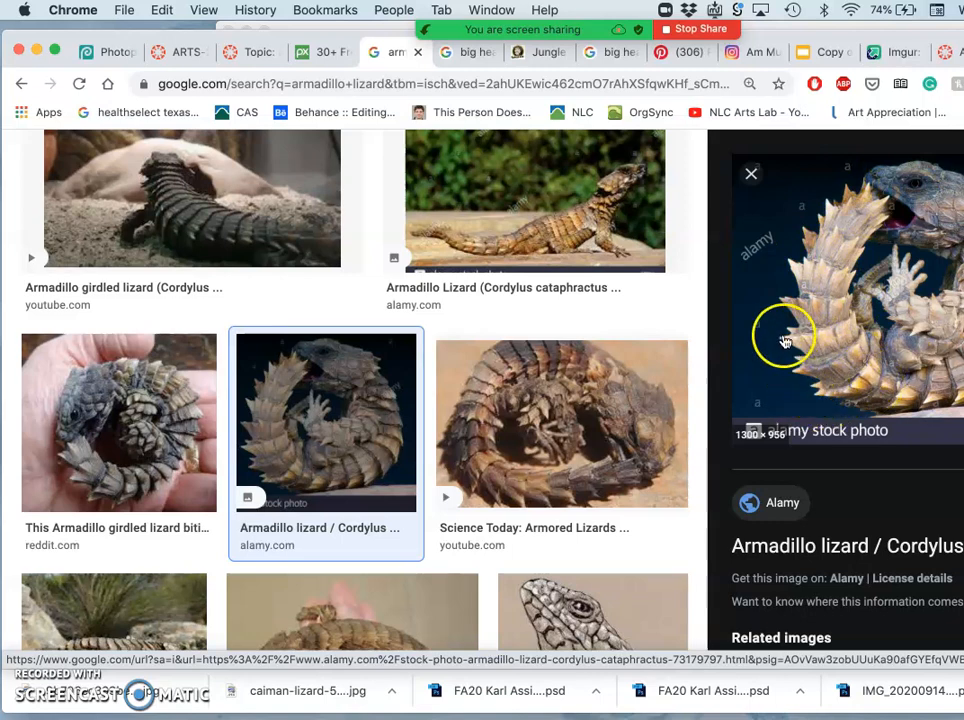
{"action": "mouse_move", "coordinate": [816, 340]}
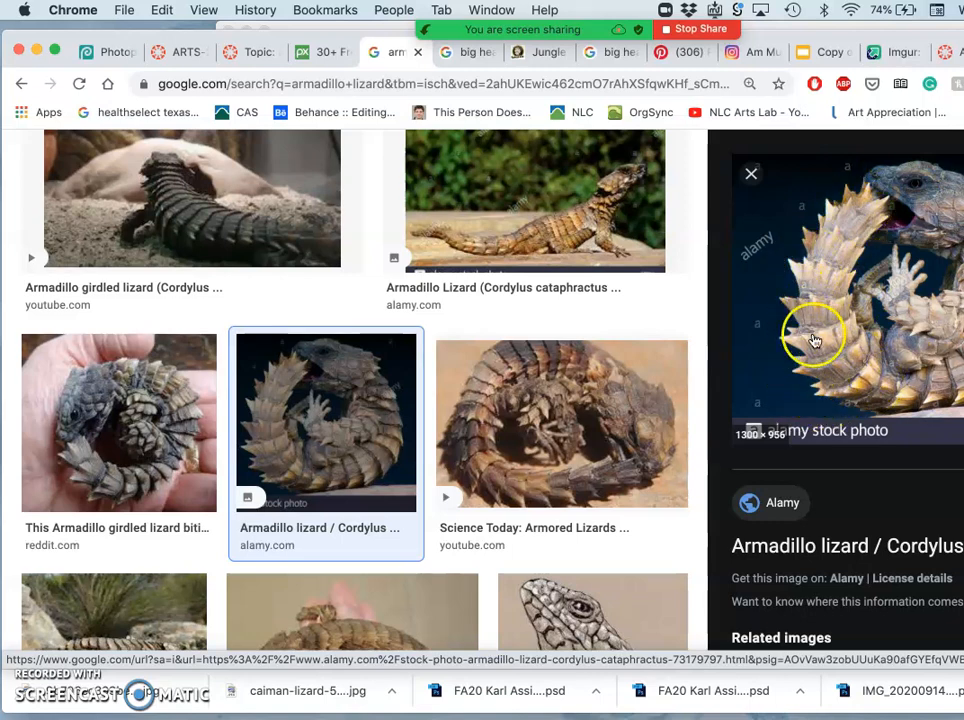
{"action": "mouse_move", "coordinate": [904, 380]}
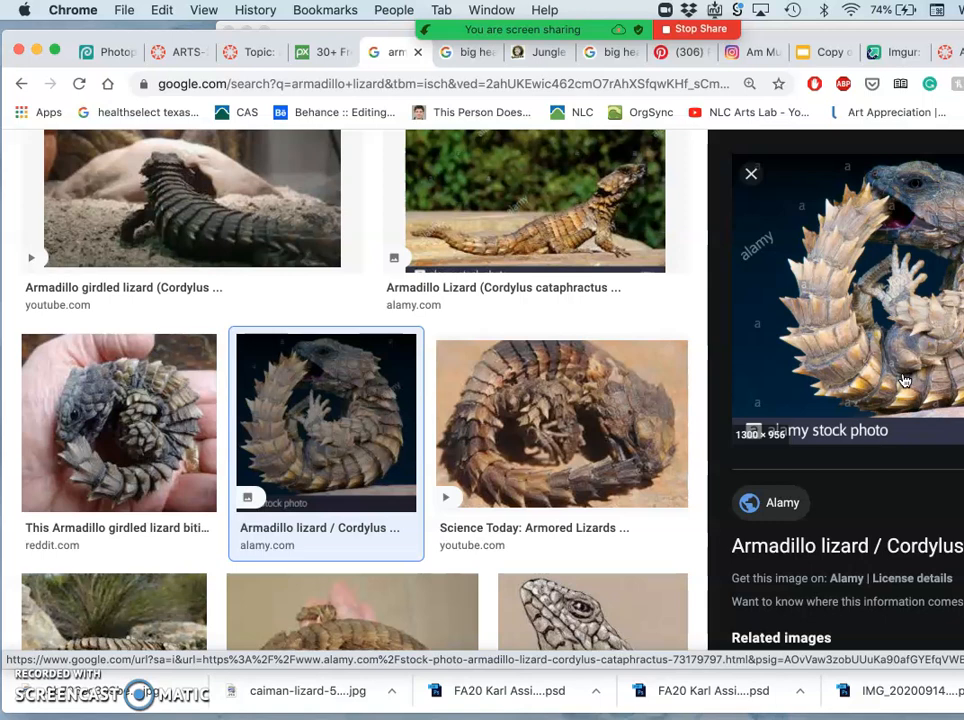
{"action": "mouse_move", "coordinate": [474, 442]}
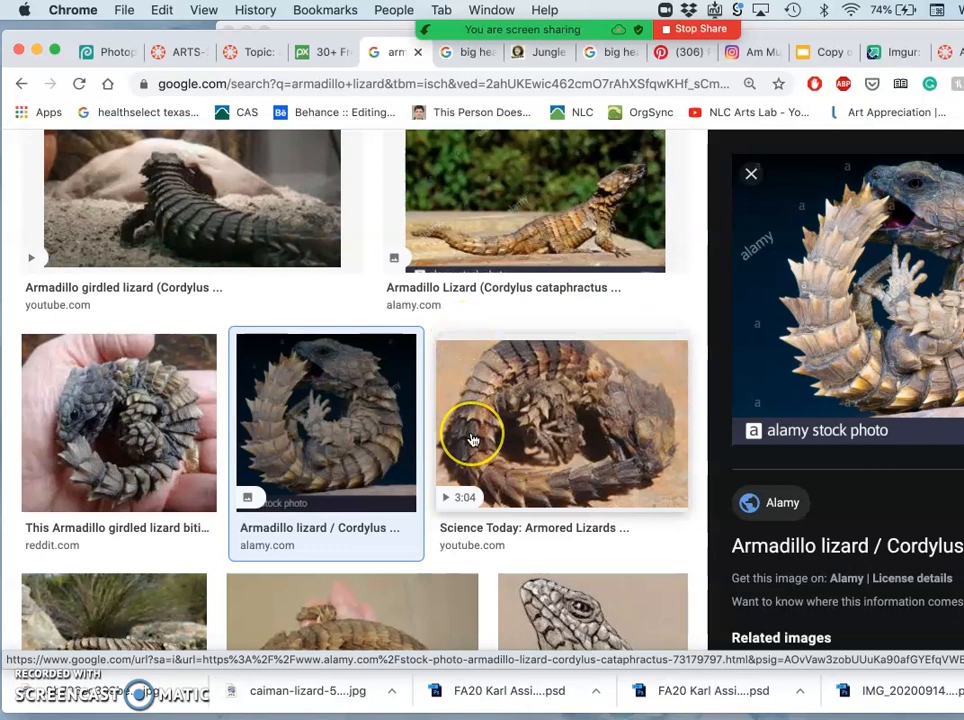
{"action": "scroll", "scroll_direction": "down", "scroll_amount": 3}
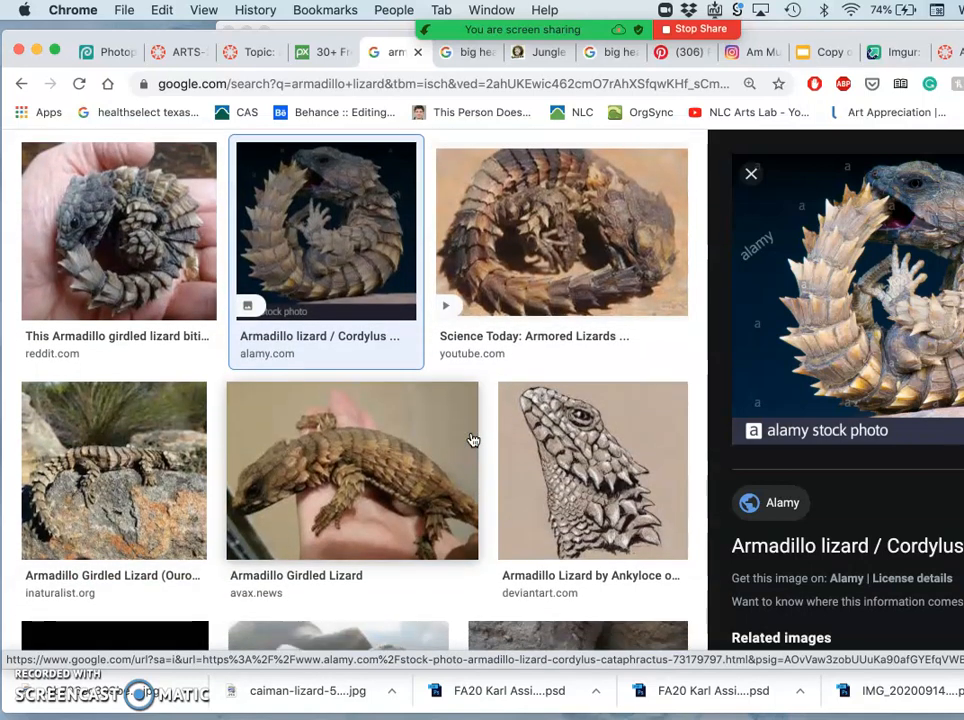
Preview the ArtStation armadillo lizard study and open its ArtStation page in a new tab
{"action": "scroll", "scroll_direction": "down", "scroll_amount": 3}
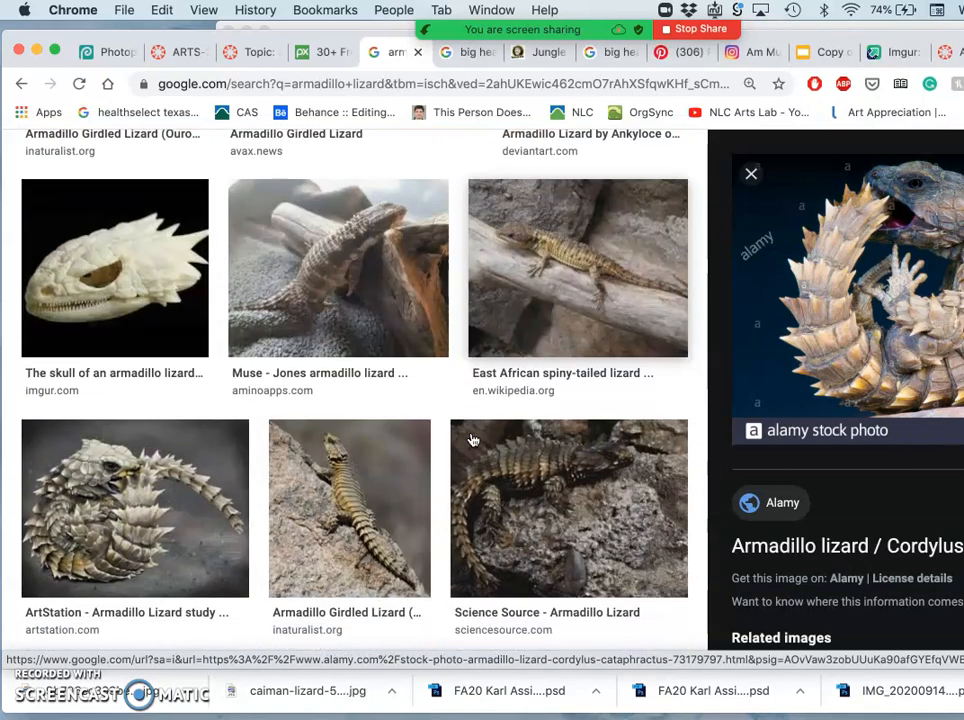
{"action": "left_click", "coordinate": [136, 508]}
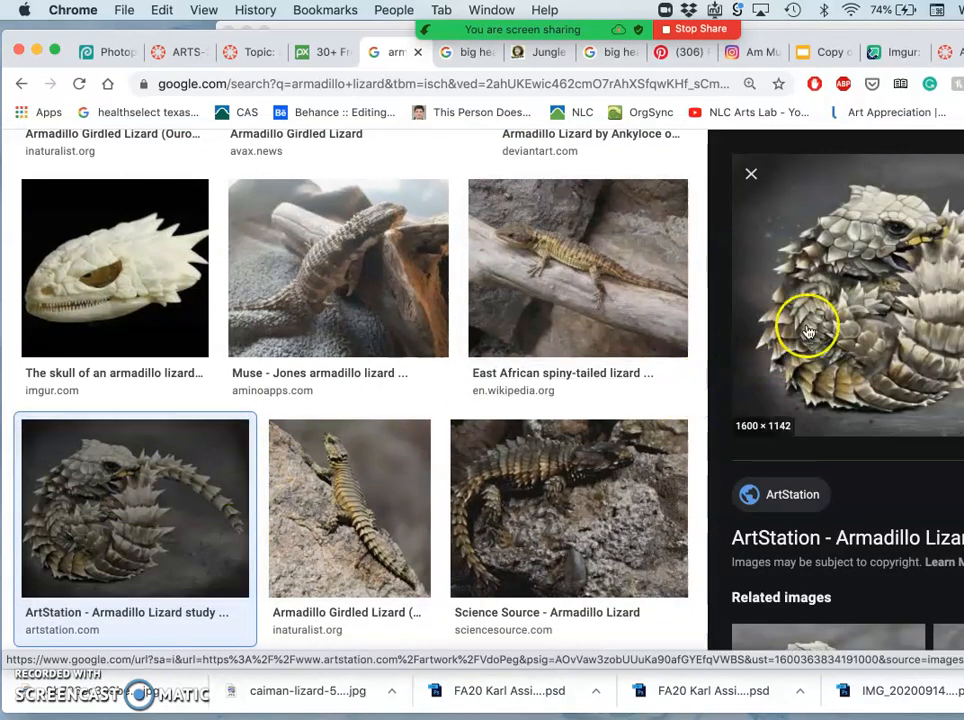
{"action": "right_click", "coordinate": [810, 320]}
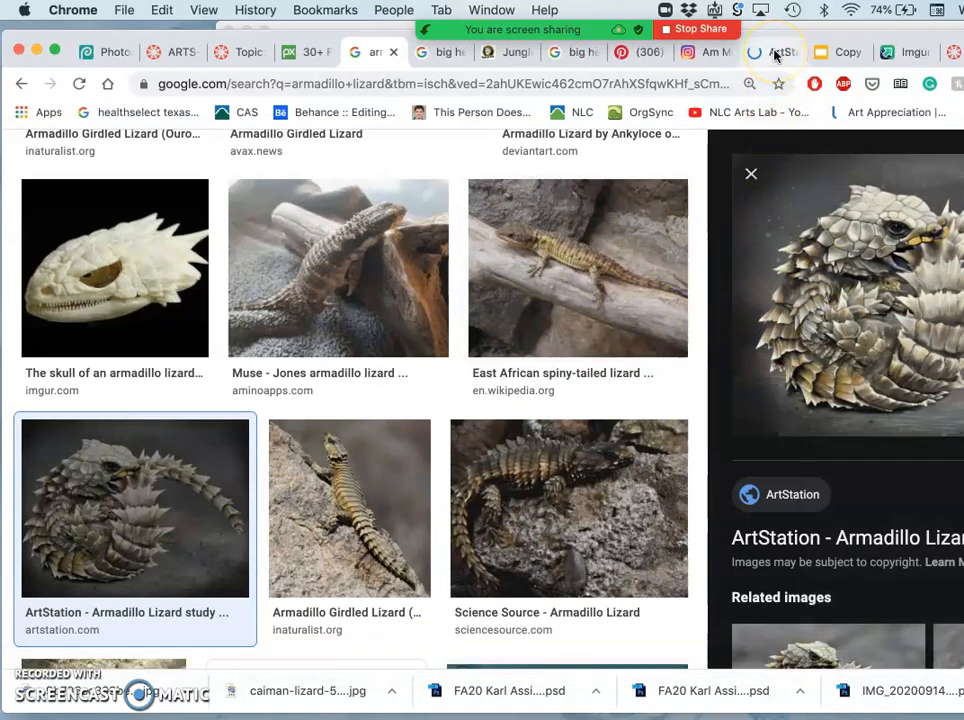
{"action": "left_click", "coordinate": [132, 508]}
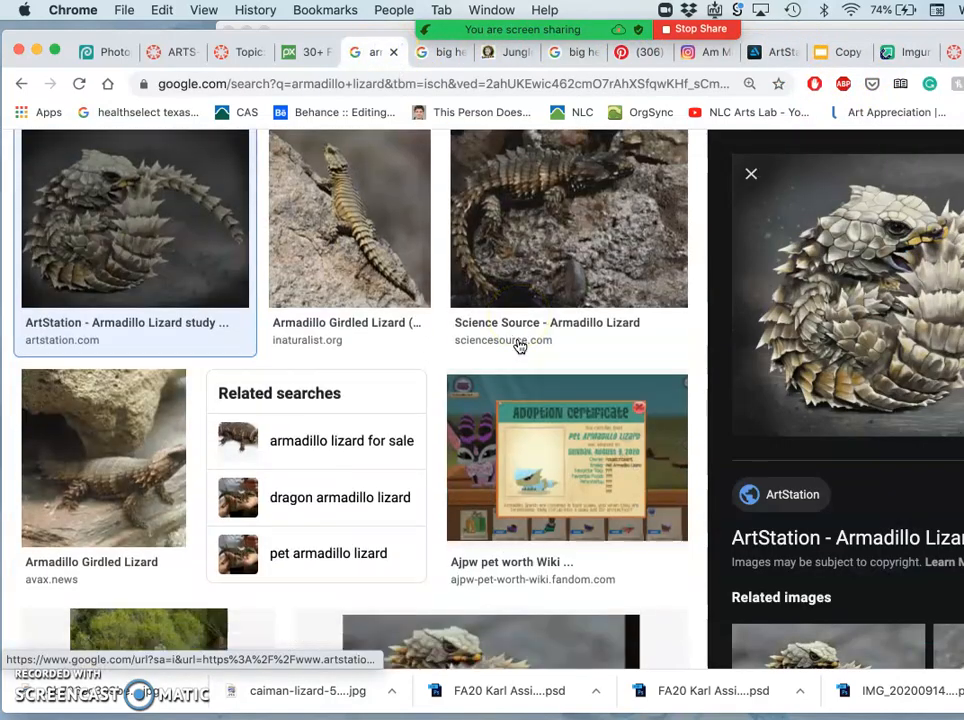
{"action": "scroll", "scroll_direction": "down", "scroll_amount": 3}
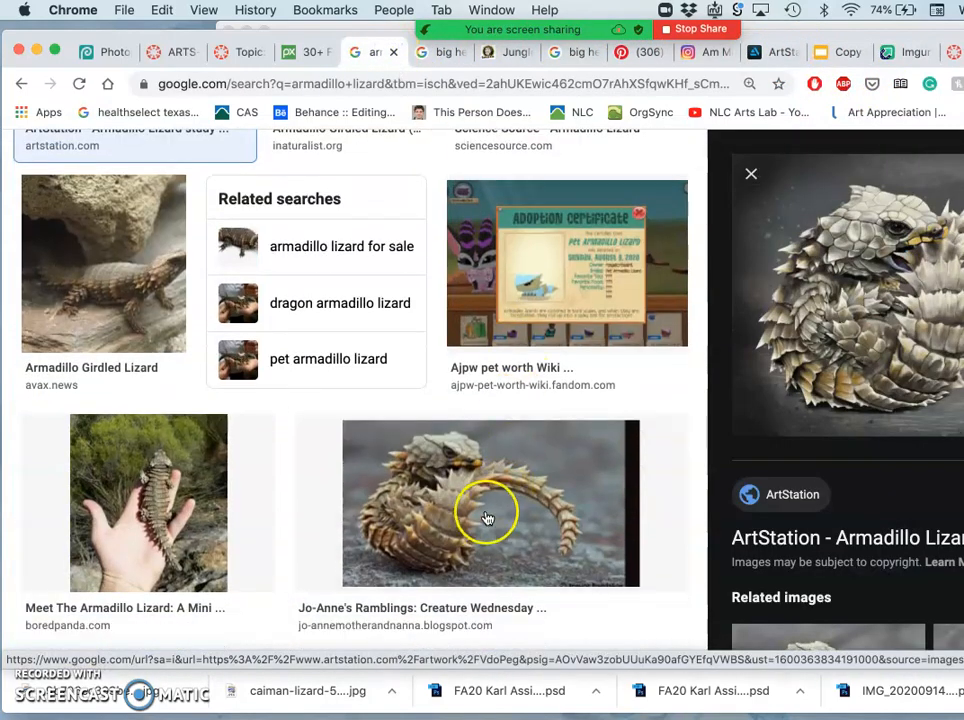
{"action": "scroll", "scroll_direction": "down", "scroll_amount": 3}
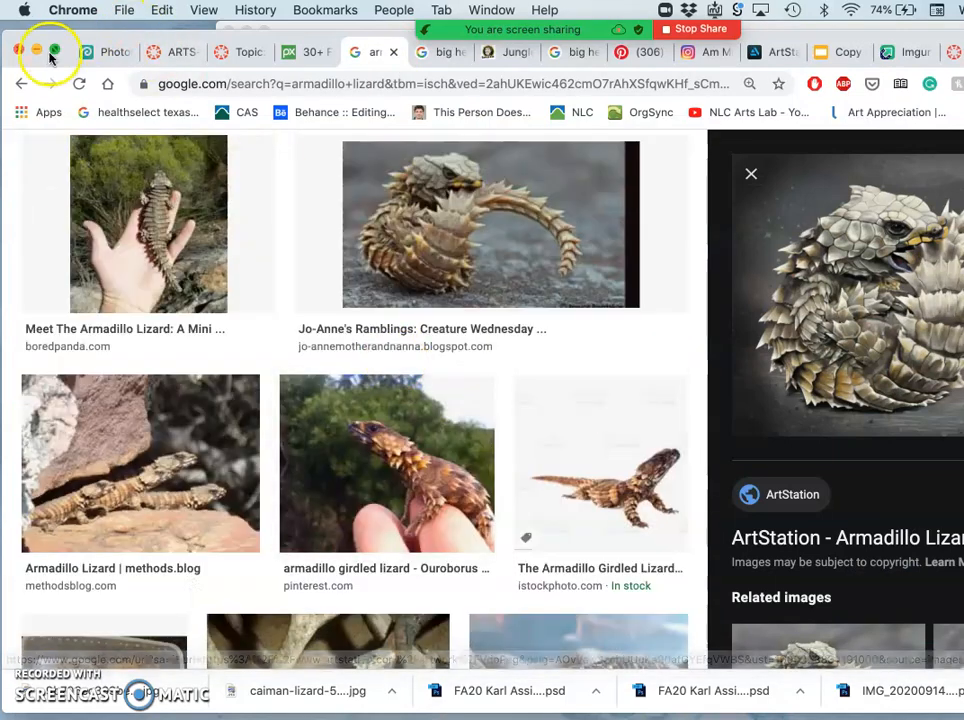
Return to the Photopea lizard composite document to place the caiman photo
{"action": "left_click", "coordinate": [98, 52]}
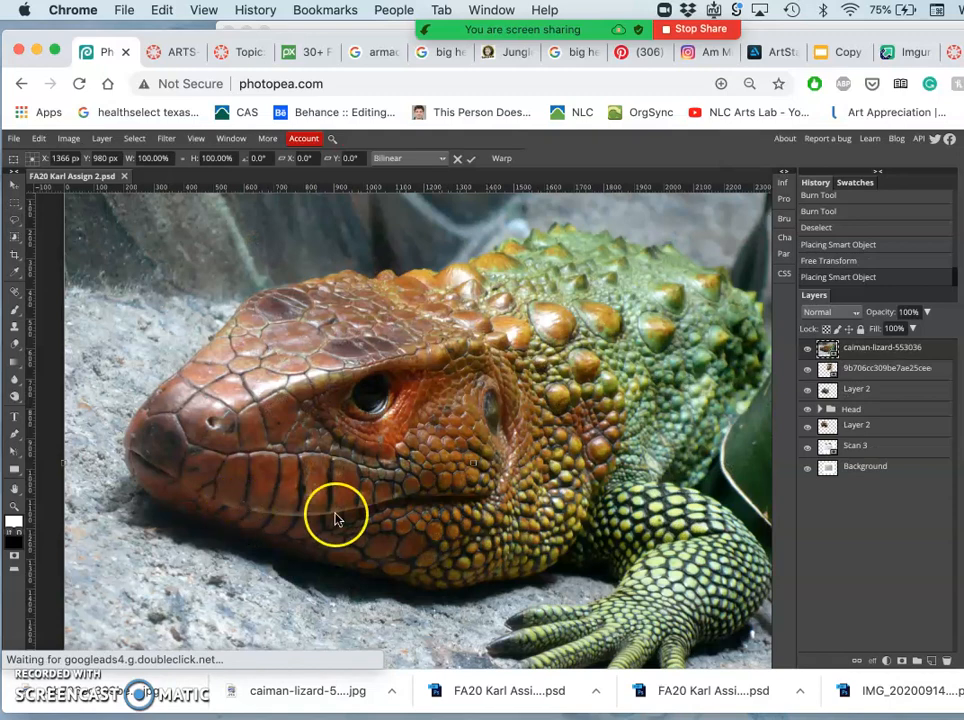
{"action": "mouse_move", "coordinate": [436, 392]}
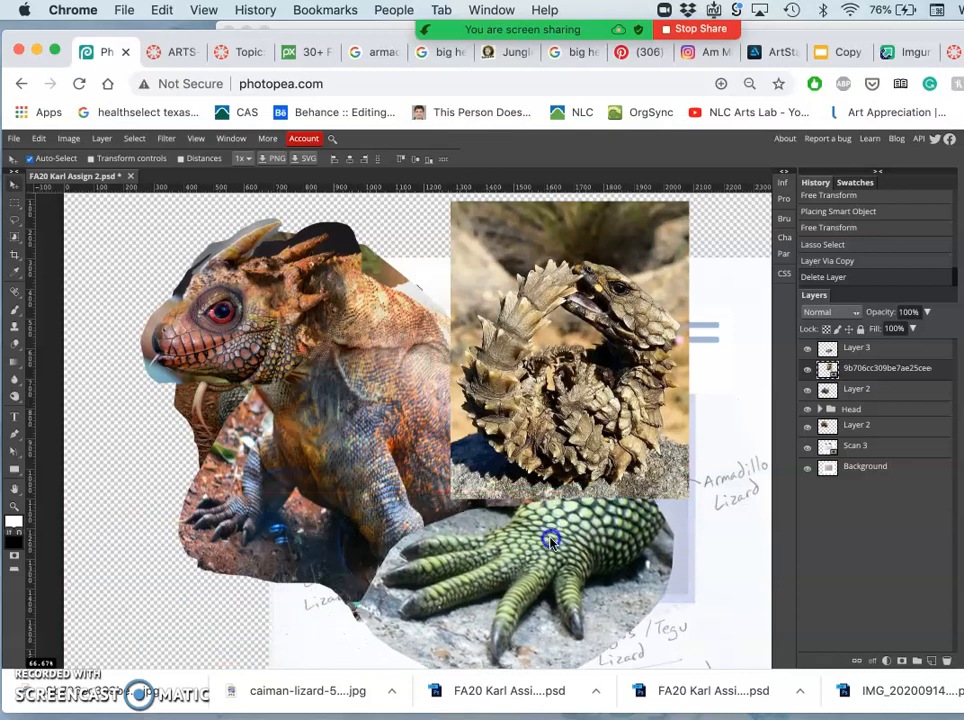
Scale the caiman foot piece down and settle it above the Komodo Dragon note
{"action": "left_click", "coordinate": [104, 52]}
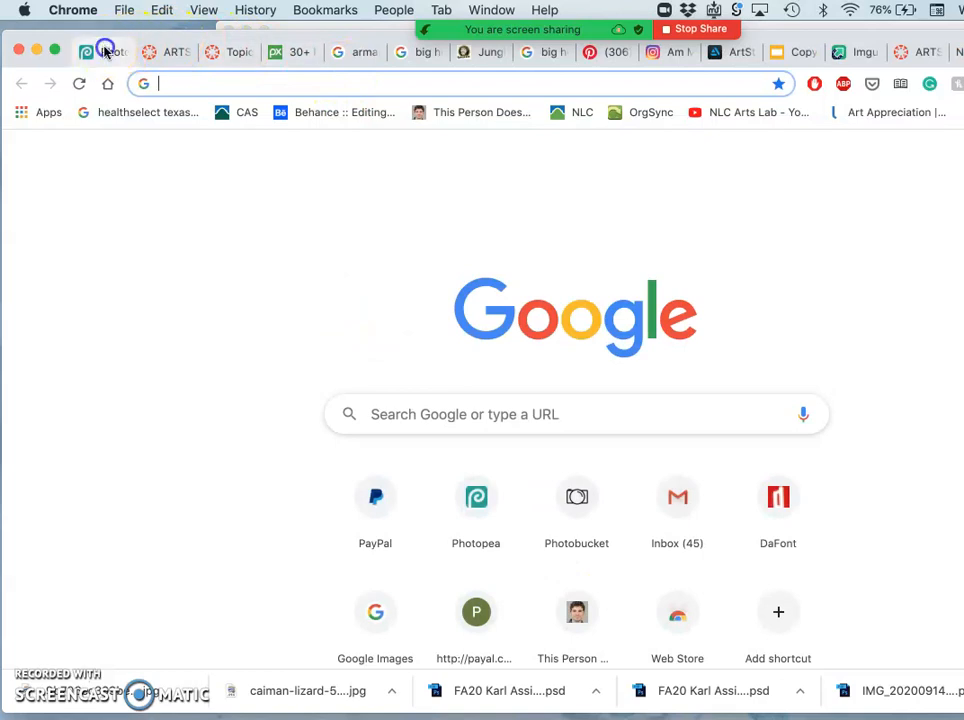
{"action": "left_click", "coordinate": [104, 52]}
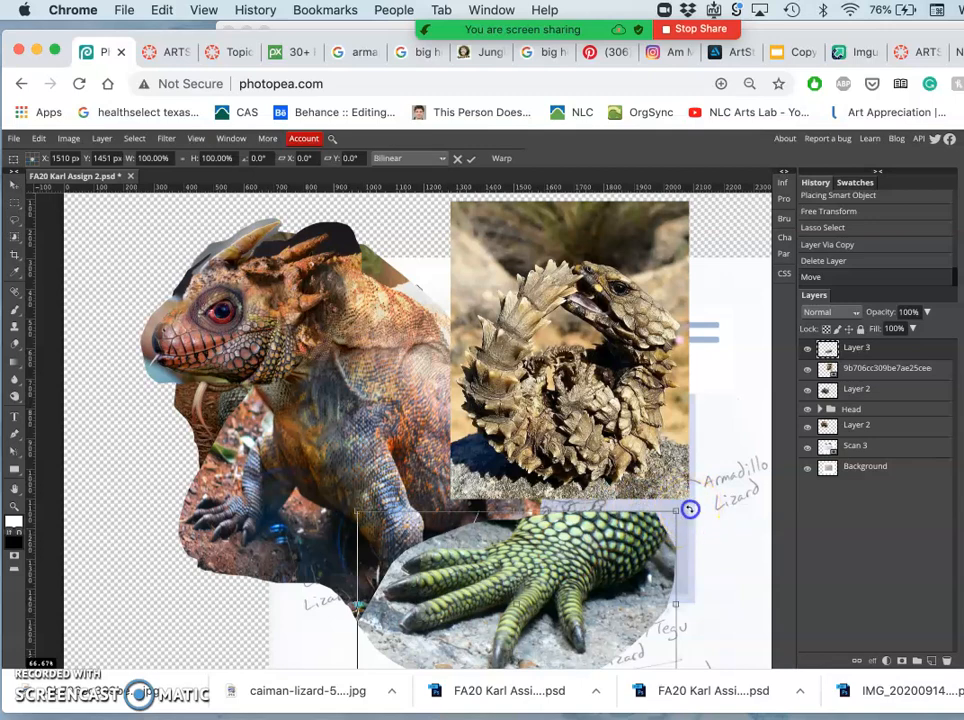
{"action": "left_click_drag", "start_coordinate": [690, 510], "coordinate": [590, 470]}
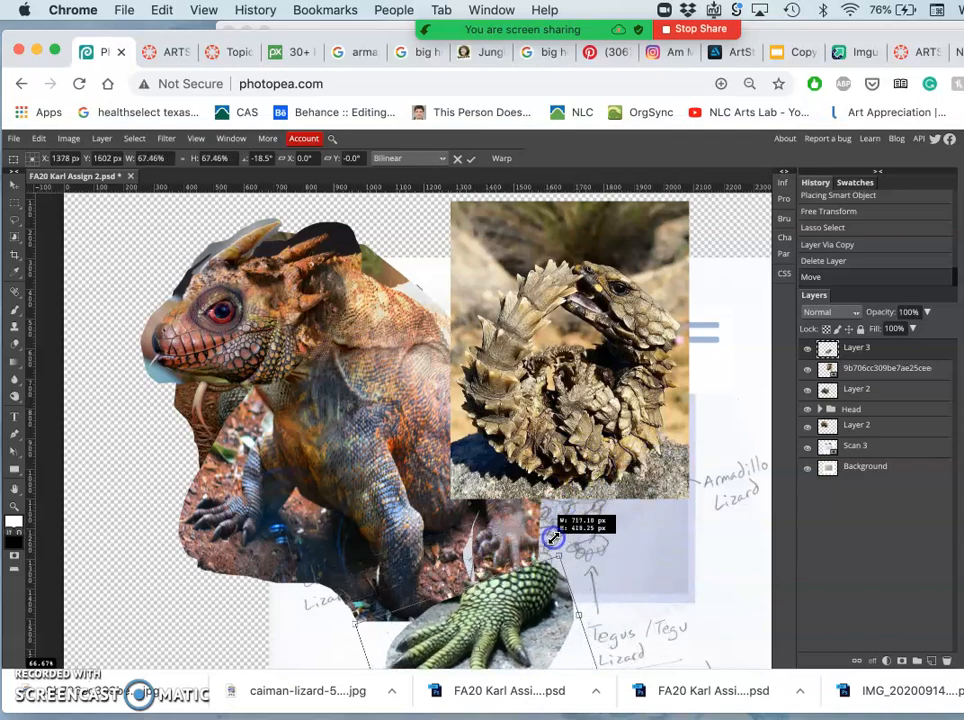
{"action": "left_click_drag", "start_coordinate": [556, 536], "coordinate": [540, 520]}
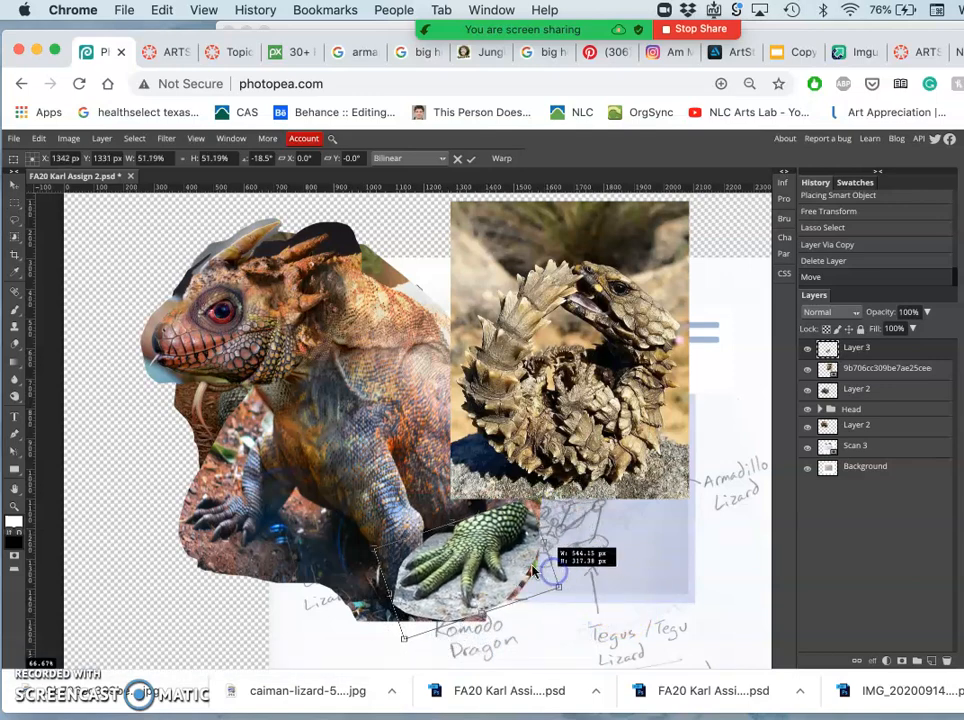
{"action": "left_click_drag", "start_coordinate": [530, 570], "coordinate": [524, 544]}
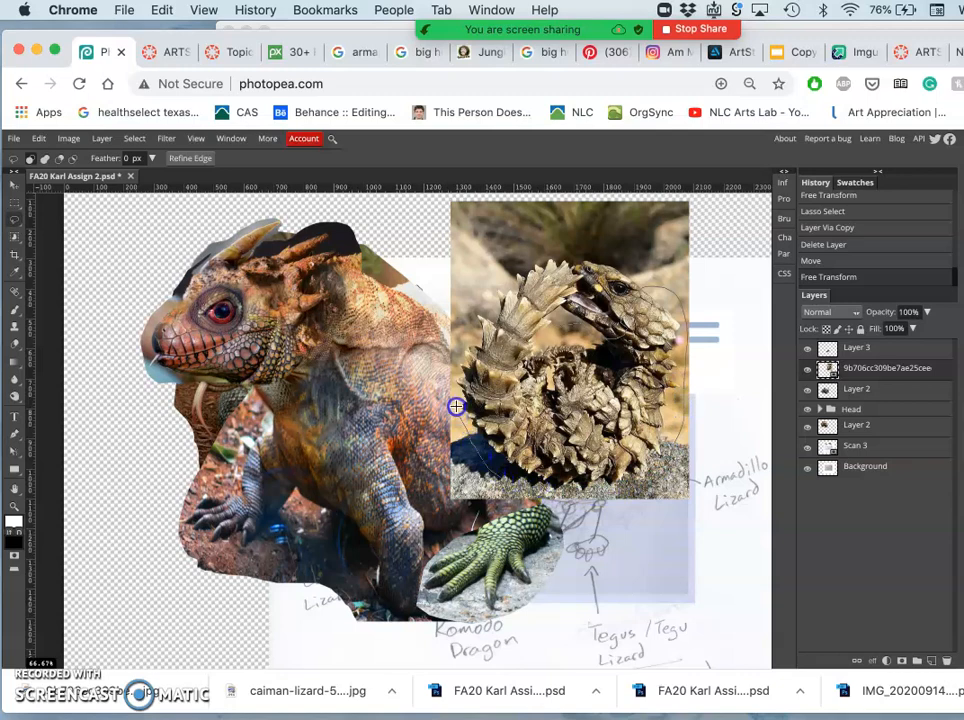
{"action": "mouse_move", "coordinate": [508, 252]}
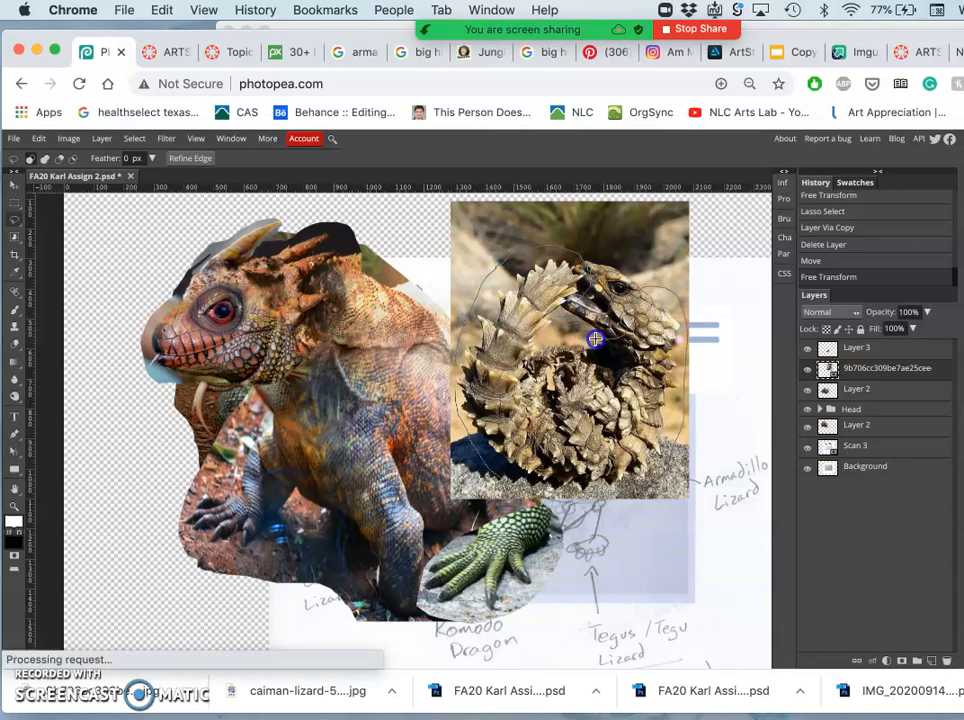
Complete the lasso outline around the armadillo lizard's curled tail
{"action": "left_click", "coordinate": [596, 340]}
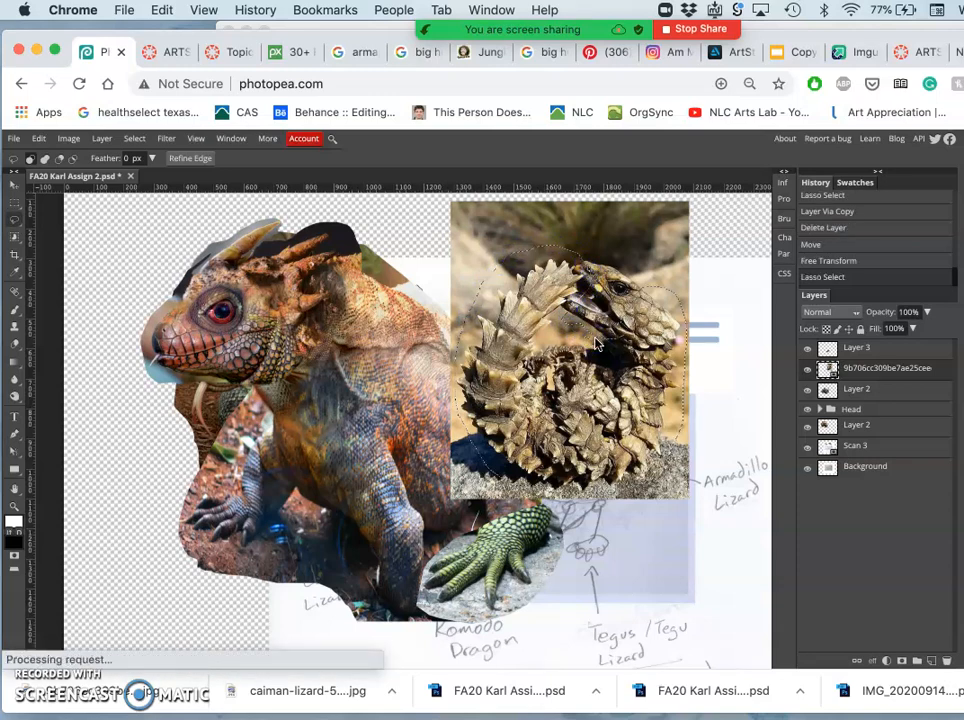